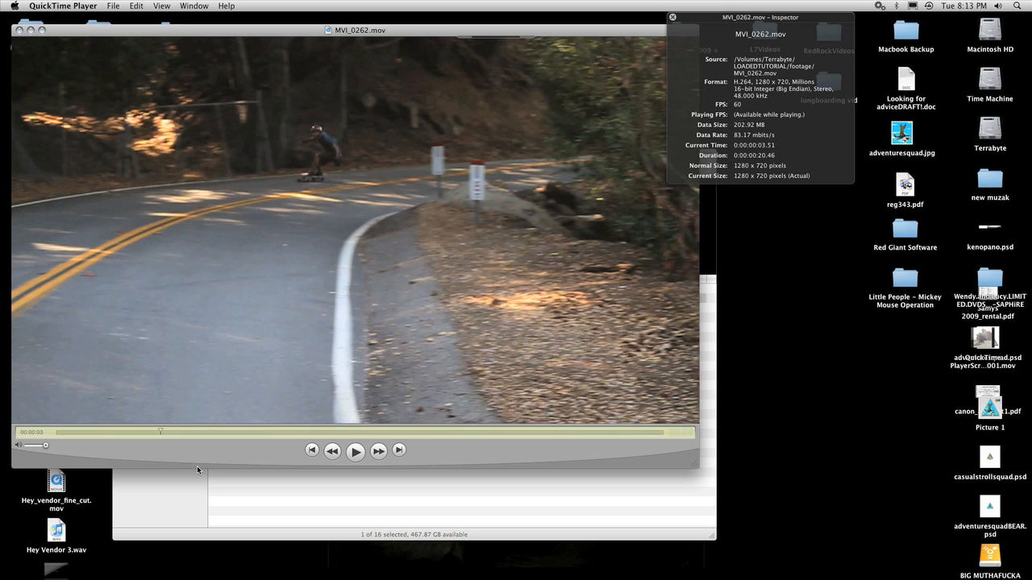
{"action": "mouse_move", "coordinate": [196, 452]}
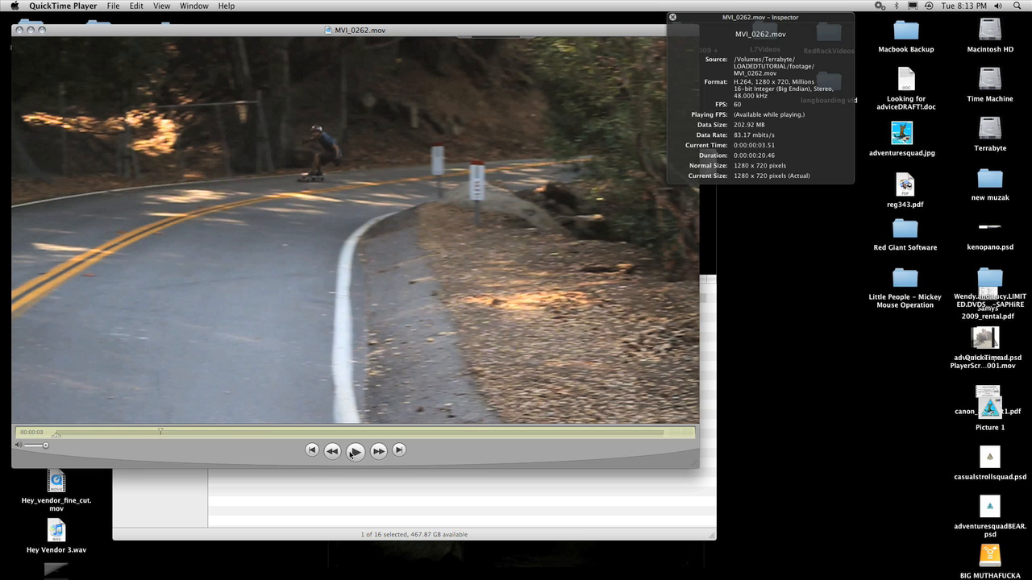
Play the 60 fps MVI_0262.mov clip, pause it, and scrub back to an earlier moment.
{"action": "left_click", "coordinate": [357, 451]}
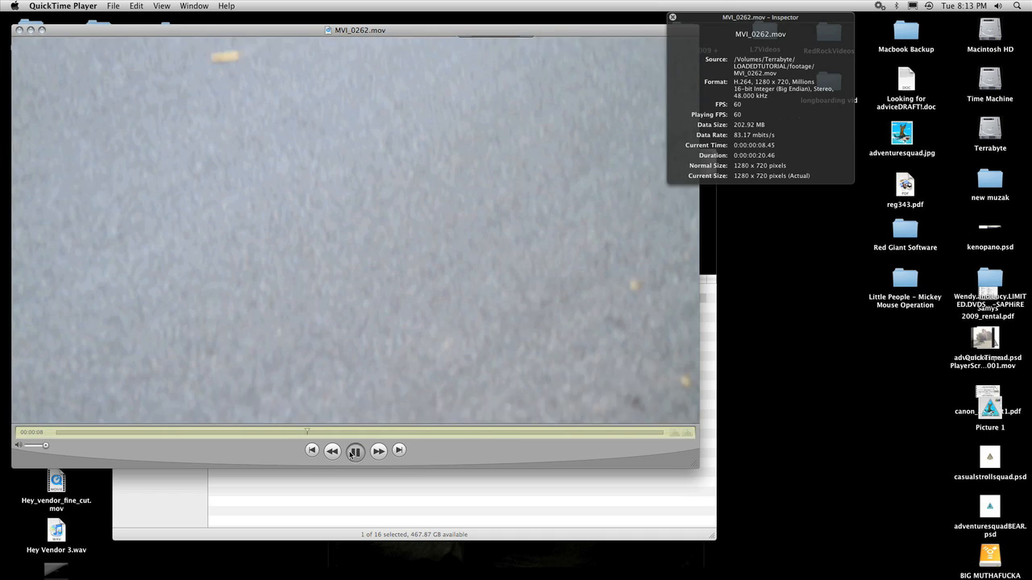
{"action": "left_click", "coordinate": [356, 449]}
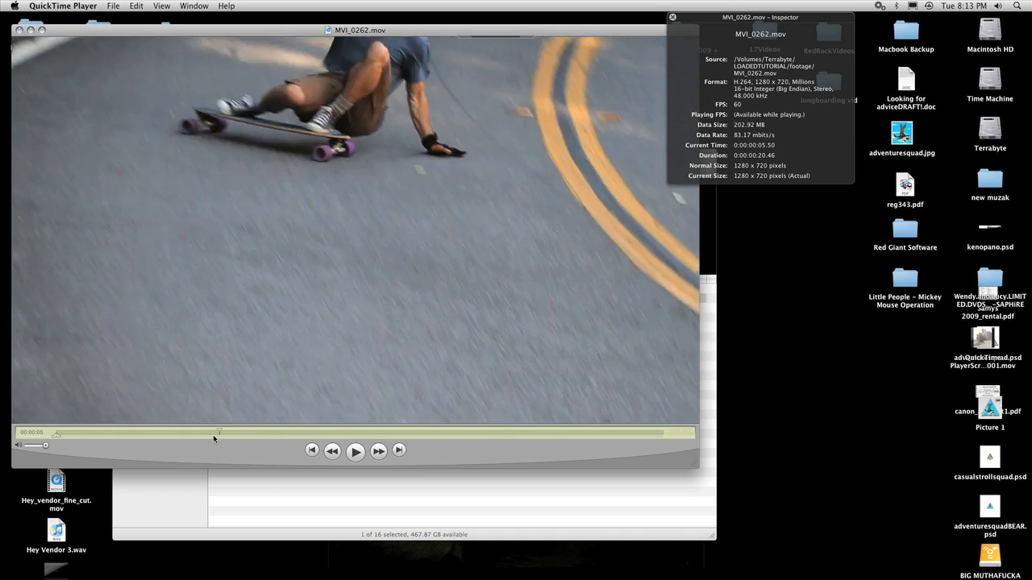
{"action": "left_click_drag", "start_coordinate": [218, 433], "coordinate": [199, 433]}
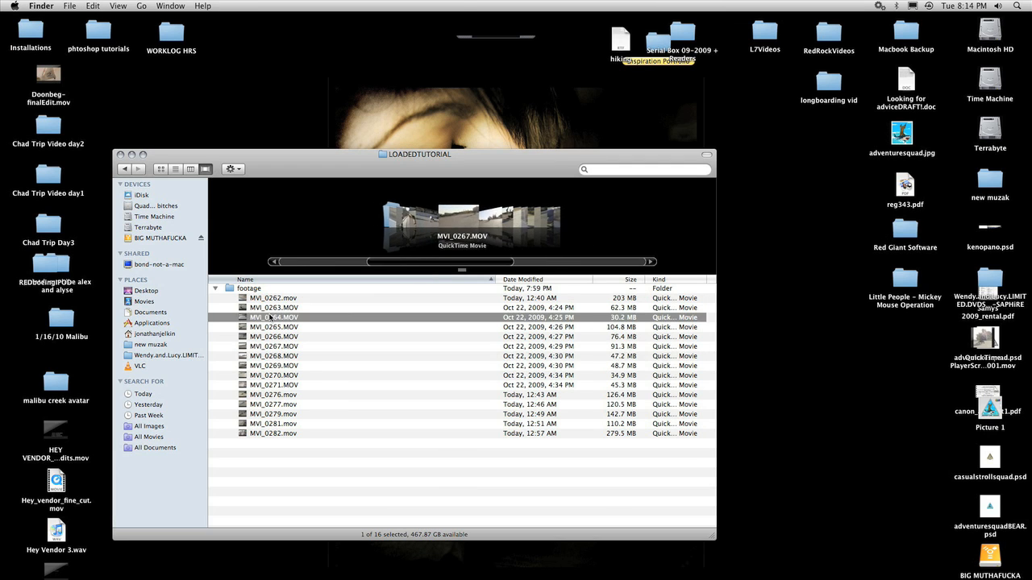
Switch to Firefox showing the Squared 5 MPEG Streamclip download page.
{"action": "left_click", "coordinate": [272, 326]}
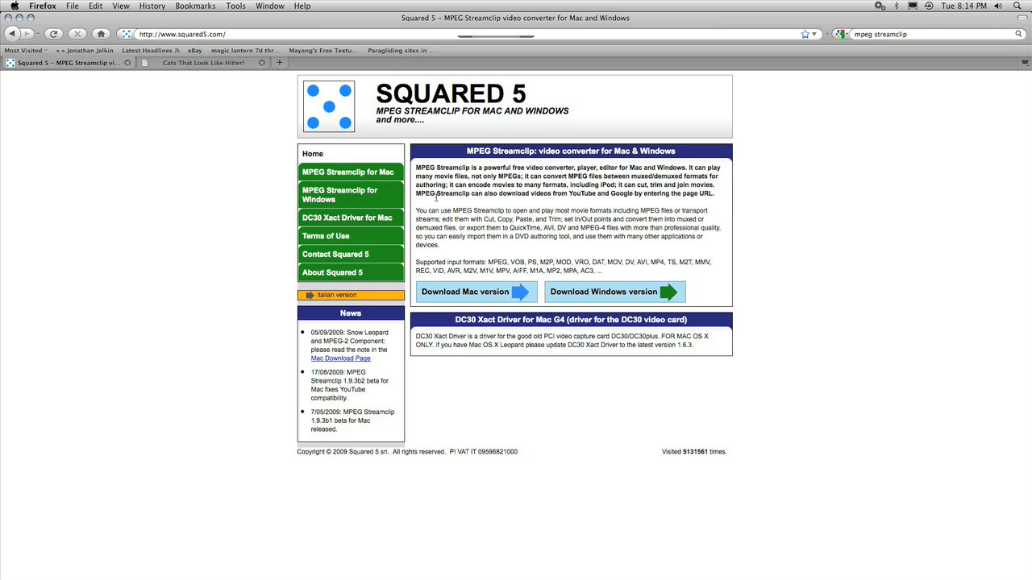
{"action": "mouse_move", "coordinate": [443, 298]}
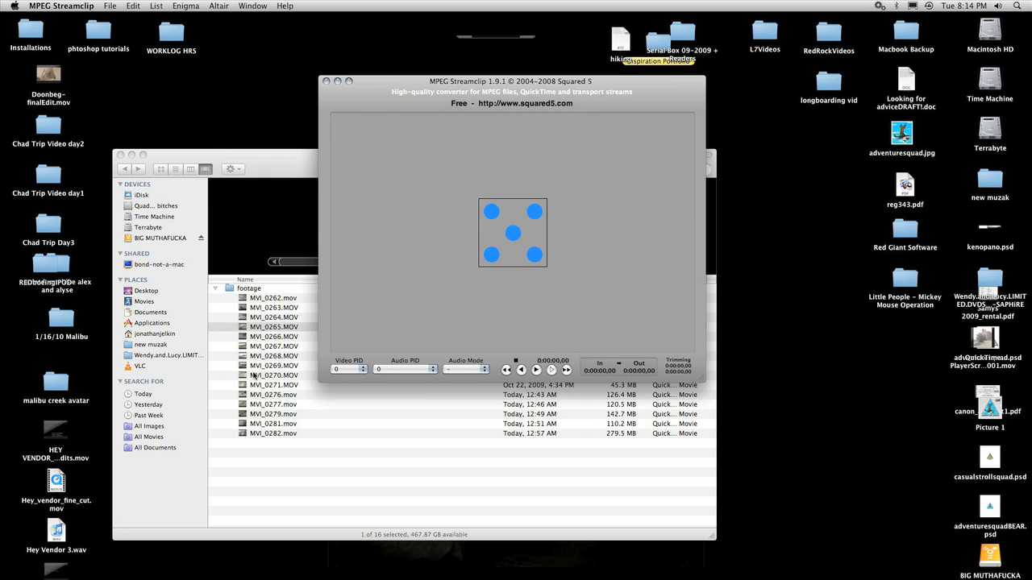
Add the footage clips to the Batch List as Export to QuickTime tasks.
{"action": "left_click", "coordinate": [158, 6]}
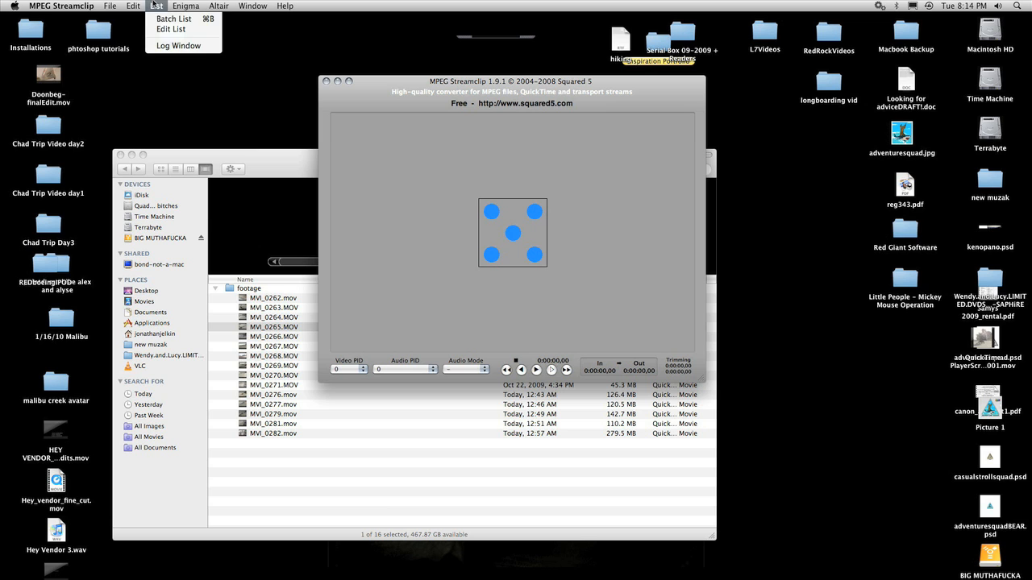
{"action": "left_click", "coordinate": [173, 18]}
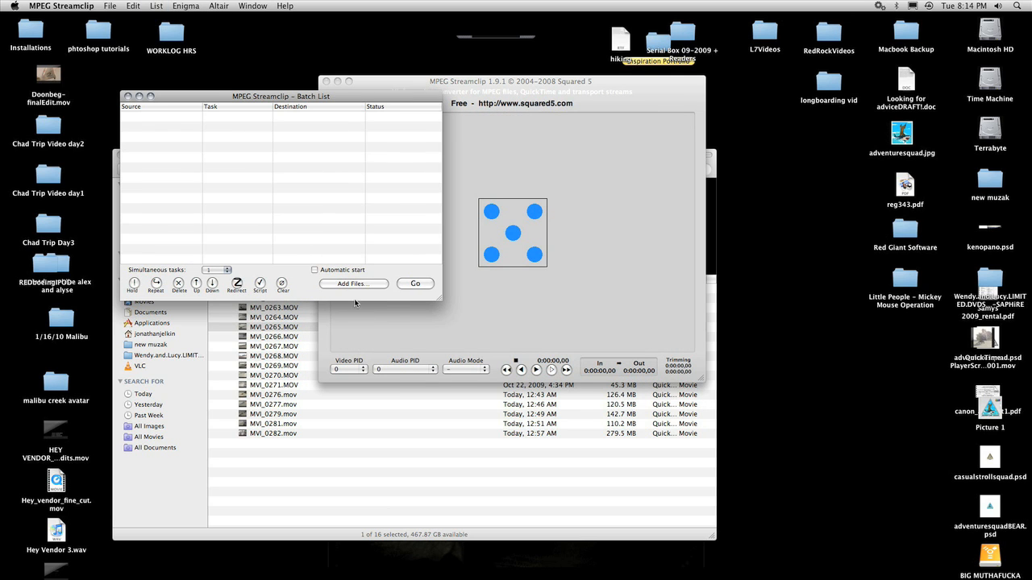
{"action": "left_click", "coordinate": [353, 283]}
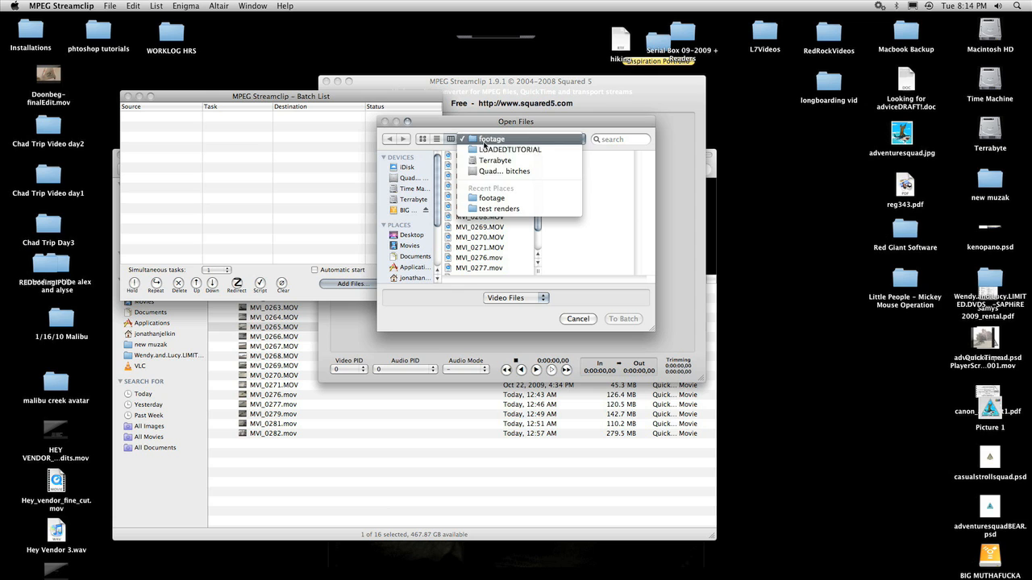
{"action": "left_click", "coordinate": [489, 138]}
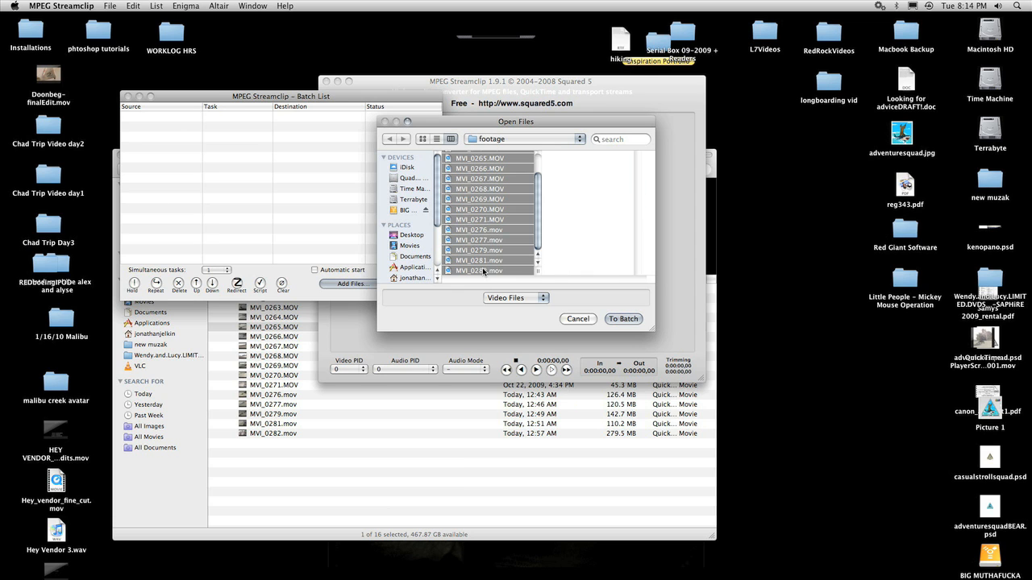
{"action": "left_click", "coordinate": [623, 318]}
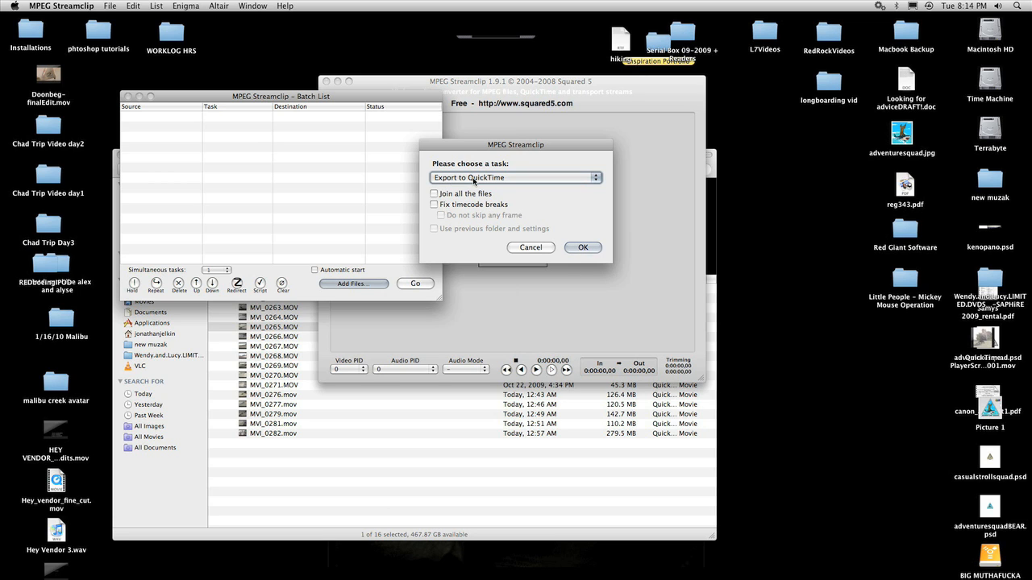
{"action": "mouse_move", "coordinate": [555, 242]}
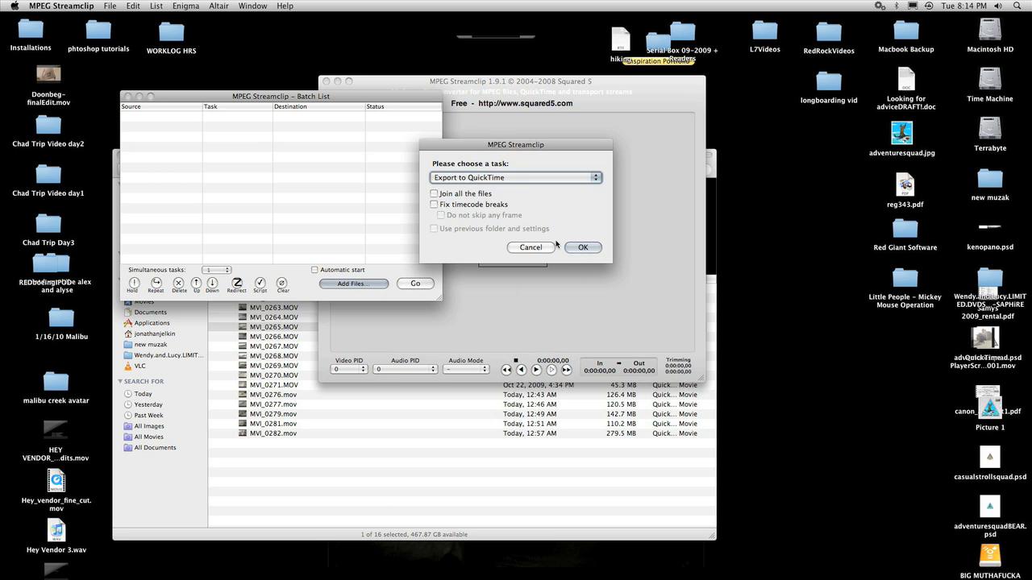
{"action": "left_click", "coordinate": [582, 248]}
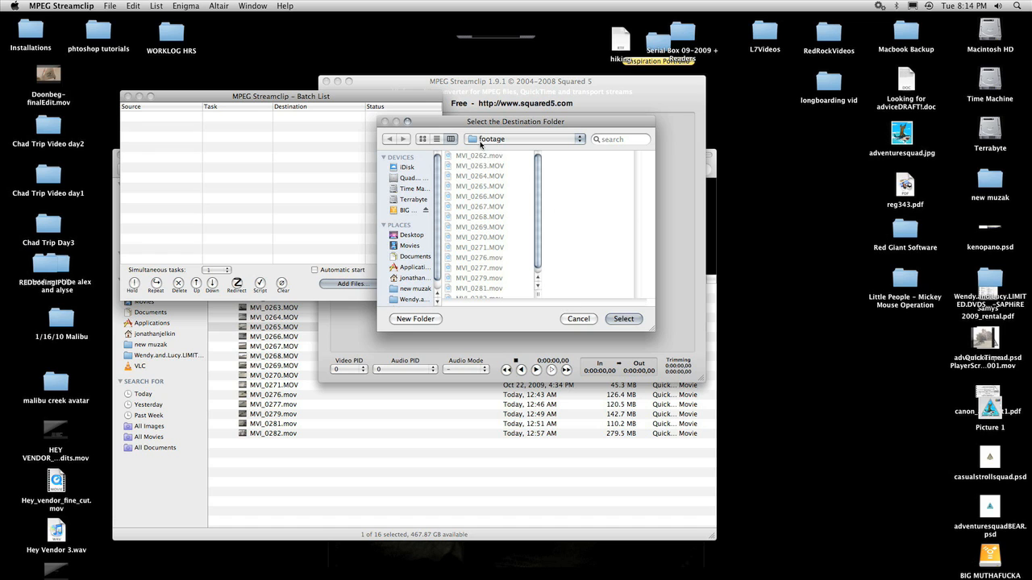
{"action": "mouse_move", "coordinate": [563, 280]}
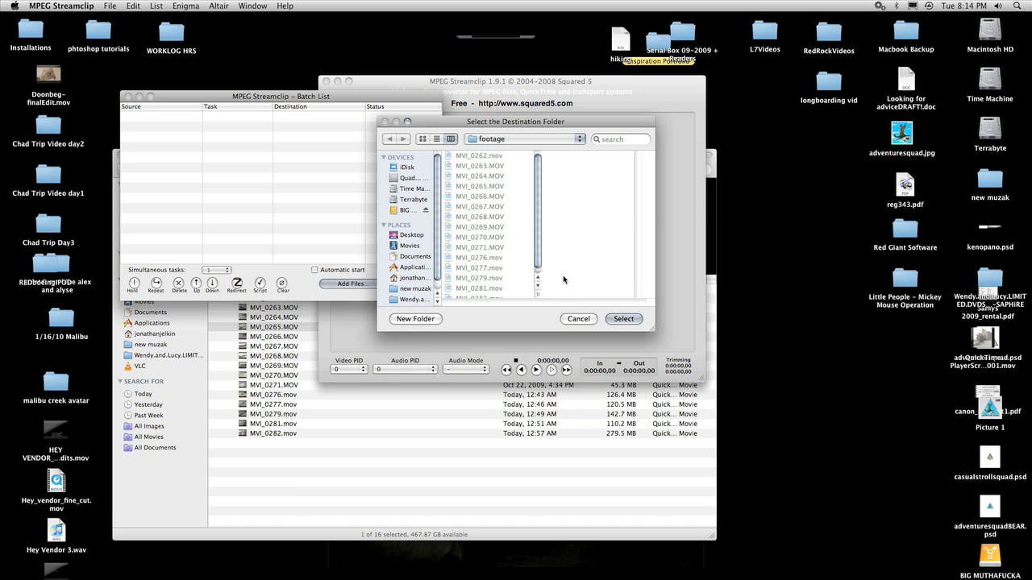
Create a new destination folder named AIC for the exported clips.
{"action": "left_click", "coordinate": [415, 319]}
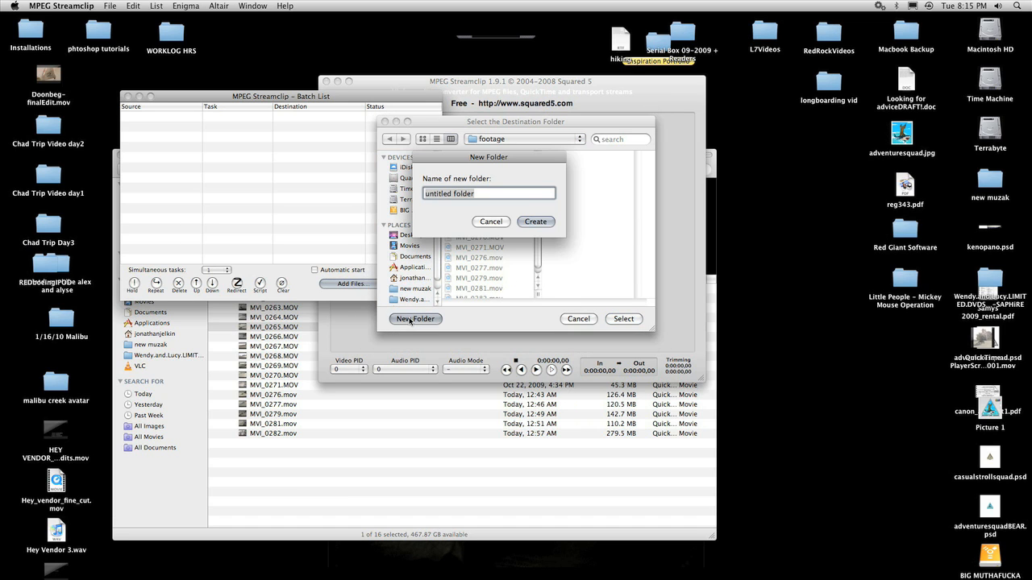
{"action": "type", "text": "A"}
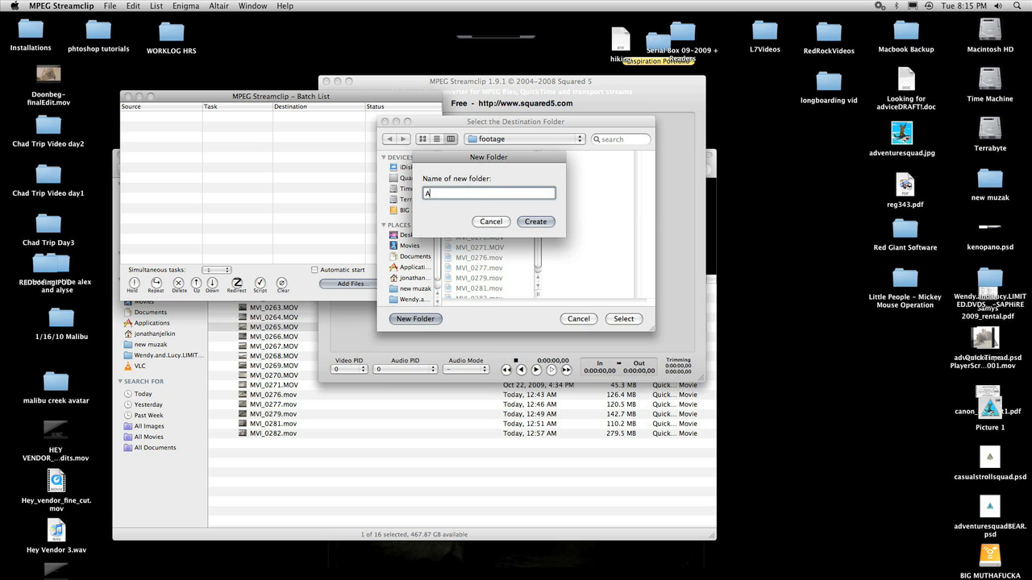
{"action": "type", "text": "IC"}
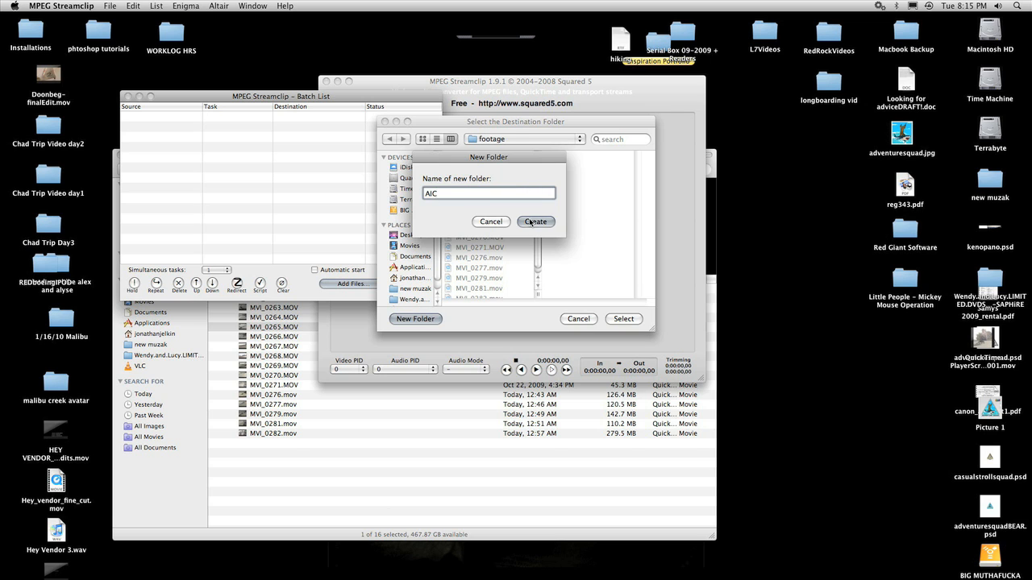
{"action": "left_click", "coordinate": [535, 221]}
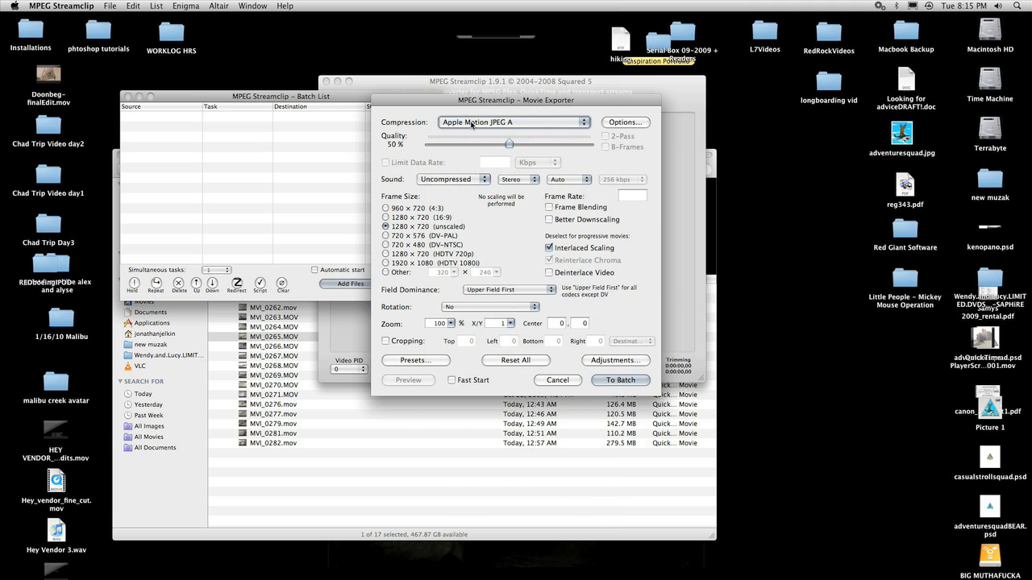
Export with Apple Intermediate Codec at 100% quality, interlaced scaling off, and run the batch.
{"action": "left_click", "coordinate": [514, 122]}
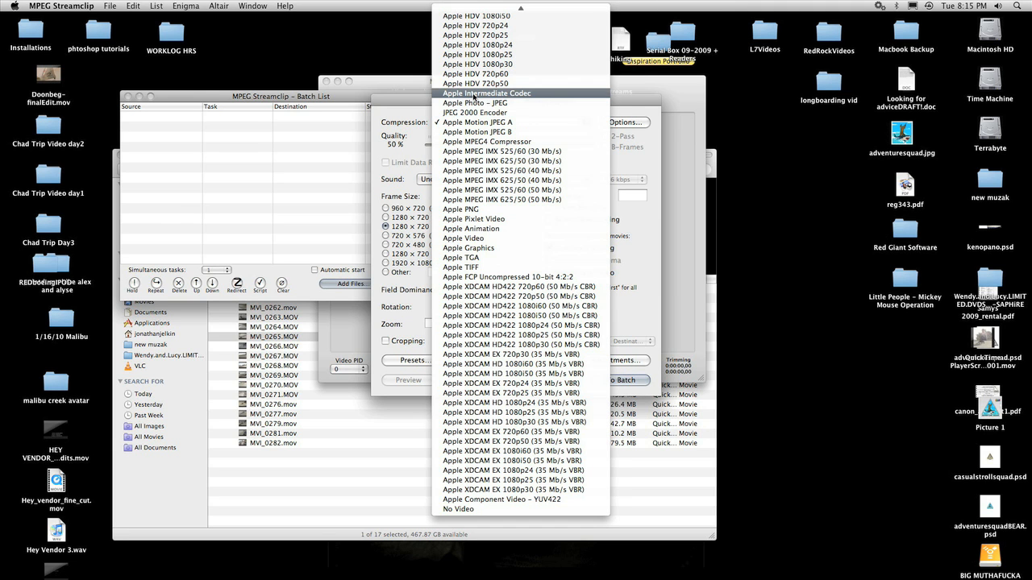
{"action": "left_click", "coordinate": [487, 91]}
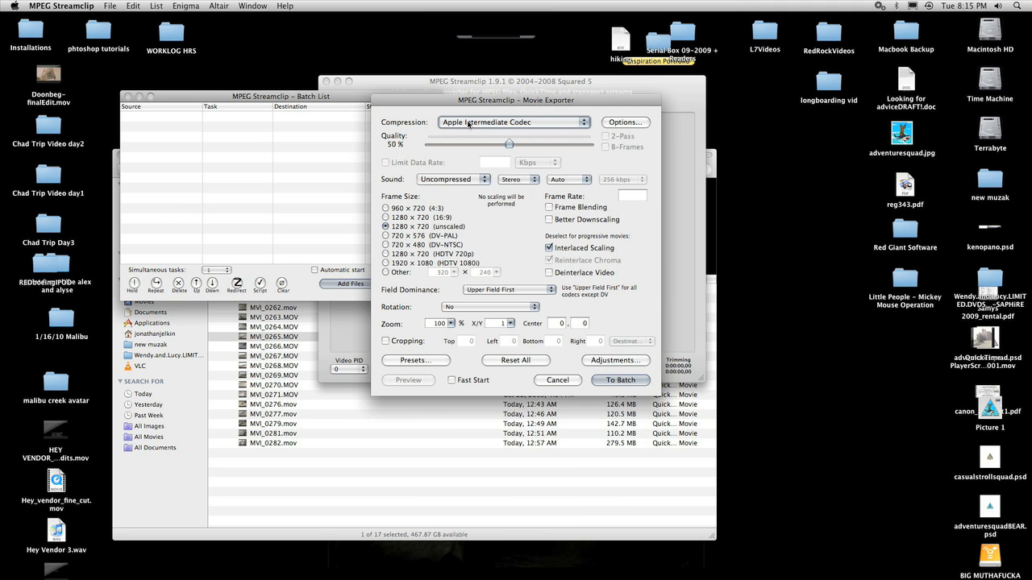
{"action": "left_click_drag", "start_coordinate": [509, 144], "coordinate": [518, 144]}
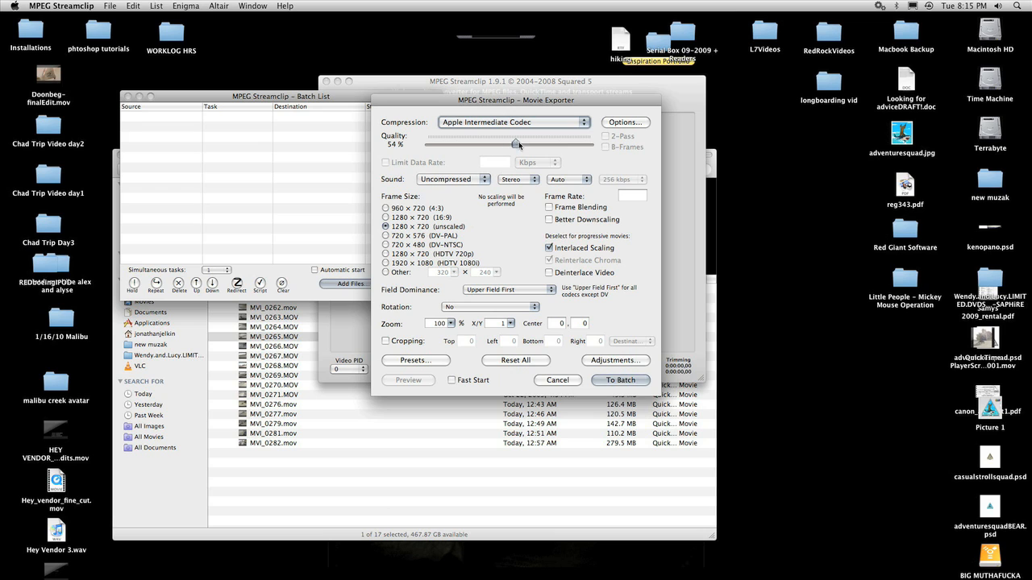
{"action": "left_click_drag", "start_coordinate": [518, 144], "coordinate": [589, 143]}
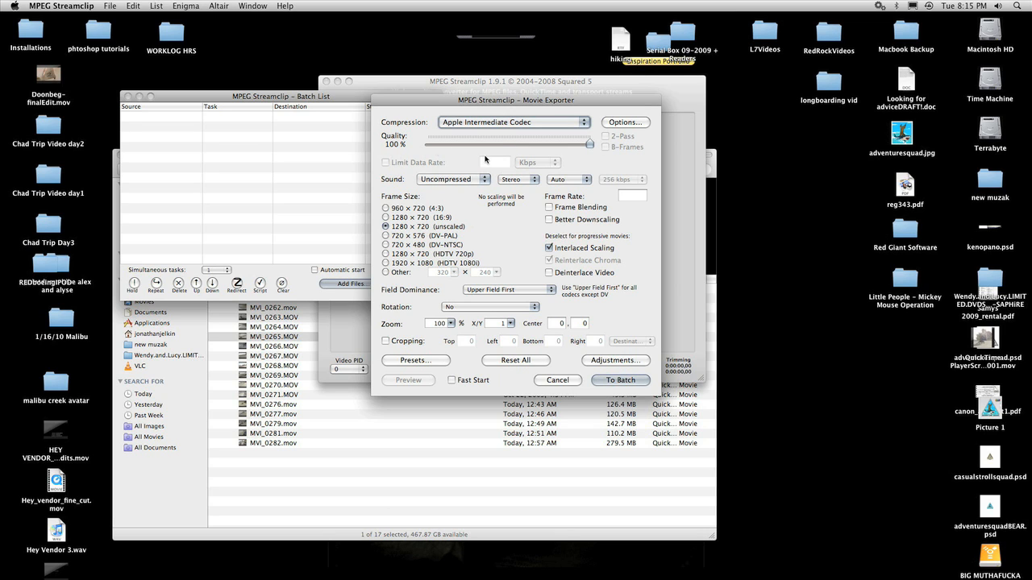
{"action": "mouse_move", "coordinate": [492, 152]}
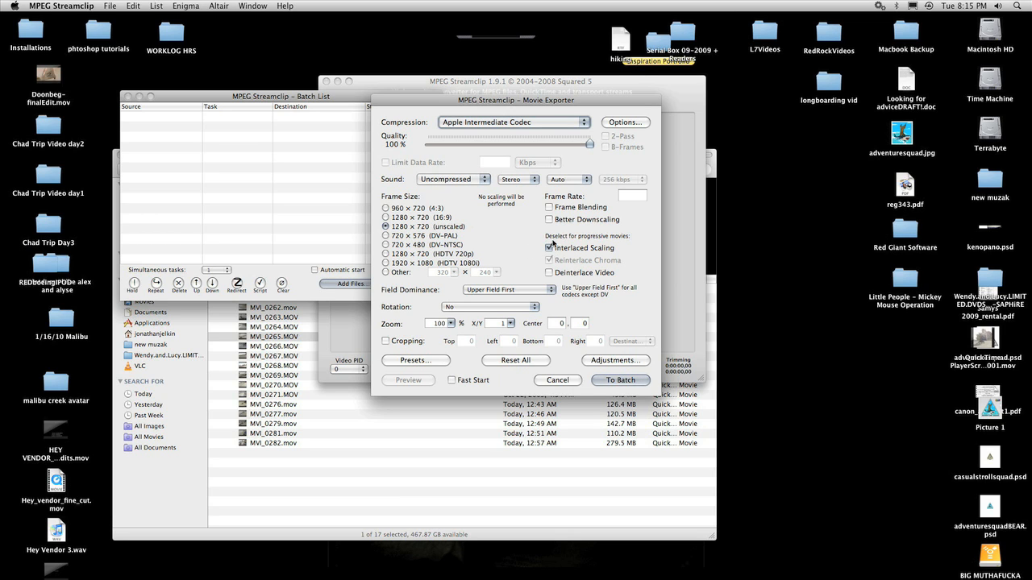
{"action": "left_click", "coordinate": [548, 248]}
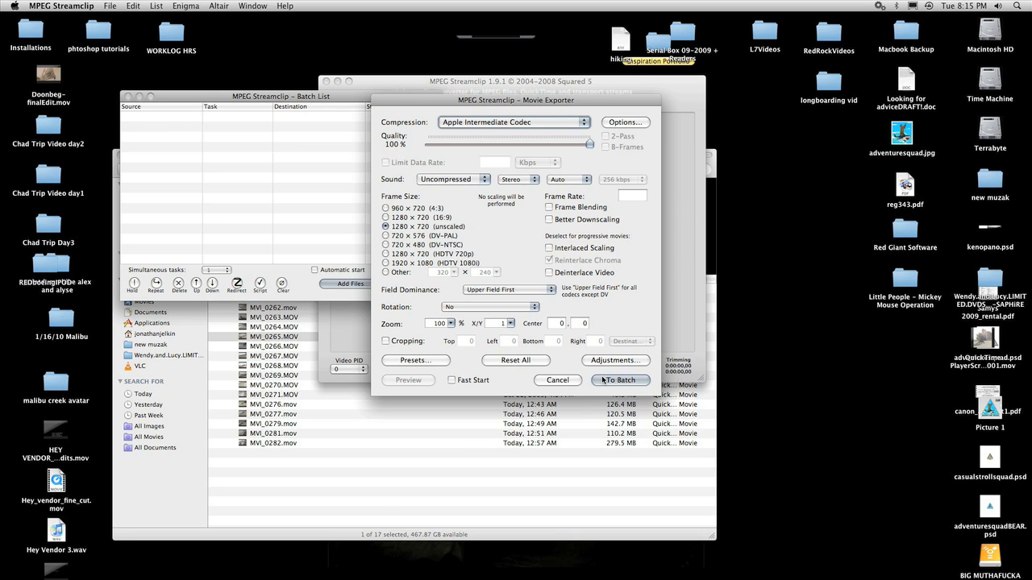
{"action": "left_click", "coordinate": [619, 380]}
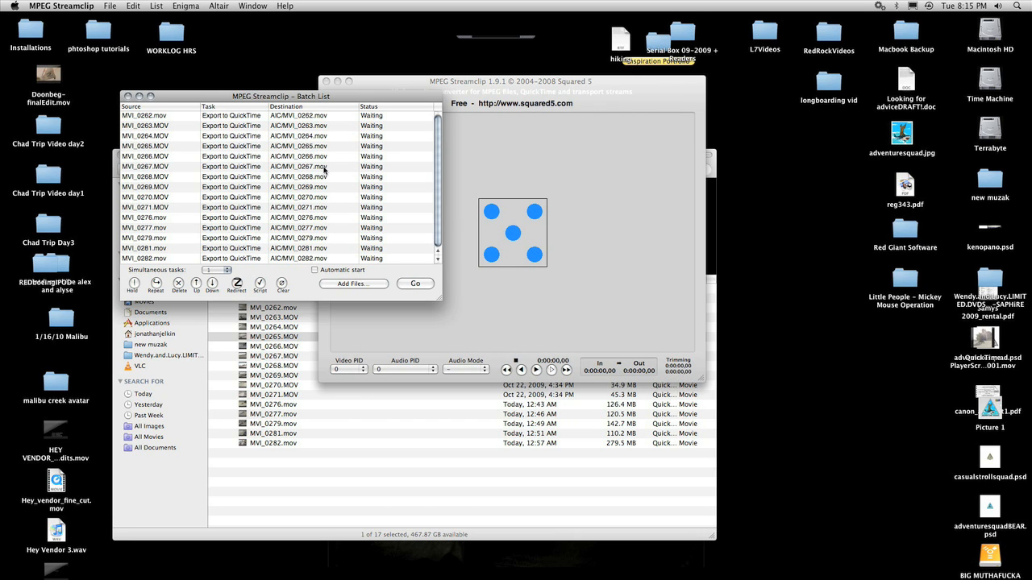
{"action": "mouse_move", "coordinate": [411, 283]}
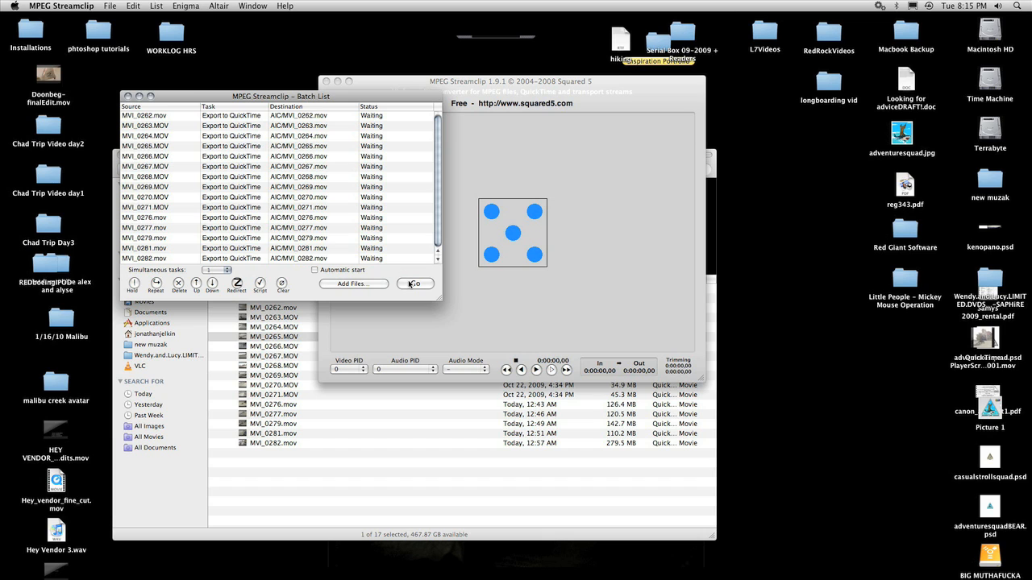
{"action": "left_click", "coordinate": [415, 283]}
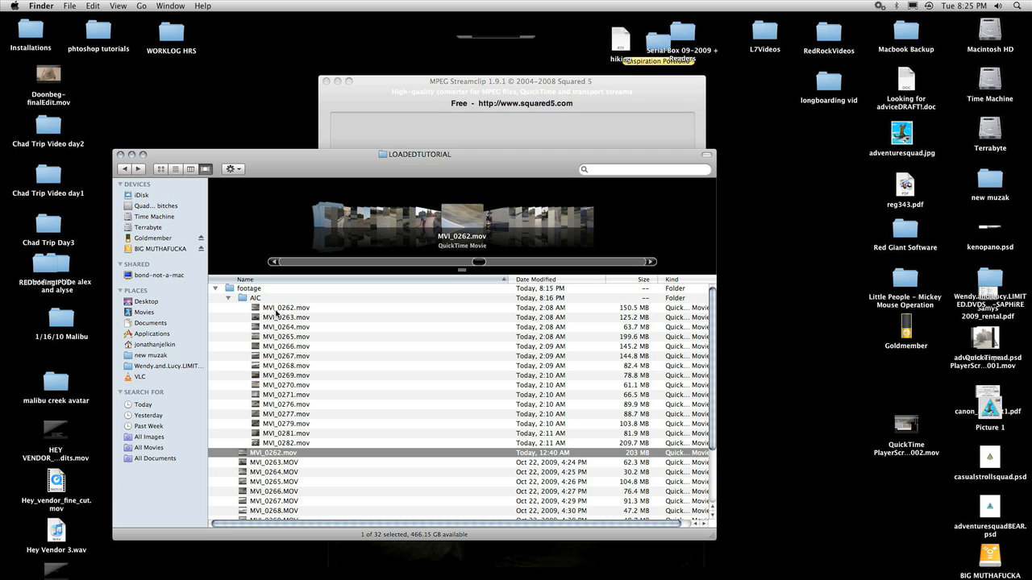
Browse the converted MVI_0262, MVI_0263 and MVI_0265 clips, then open MVI_0262.mov.
{"action": "left_click", "coordinate": [284, 307]}
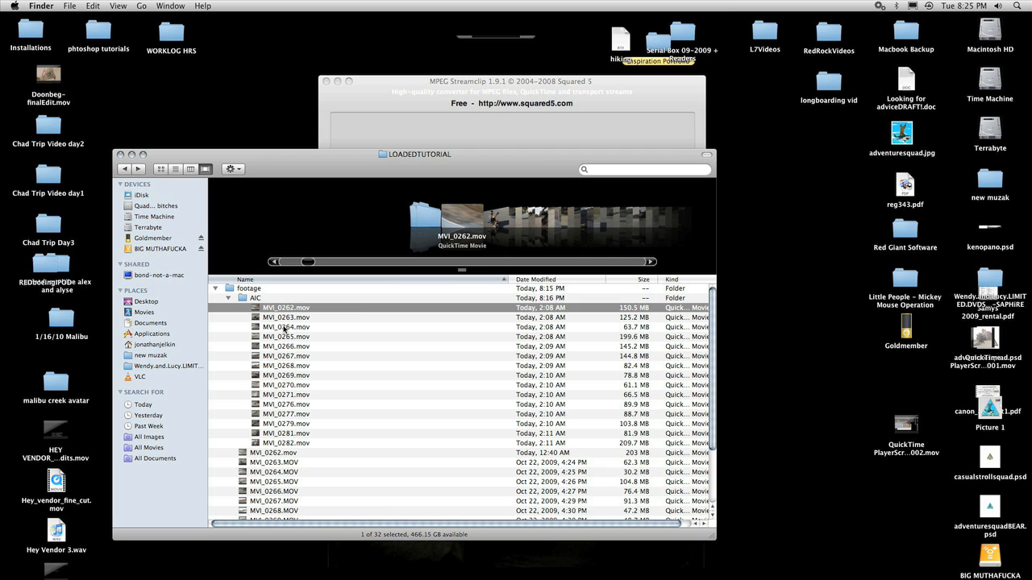
{"action": "mouse_move", "coordinate": [280, 328]}
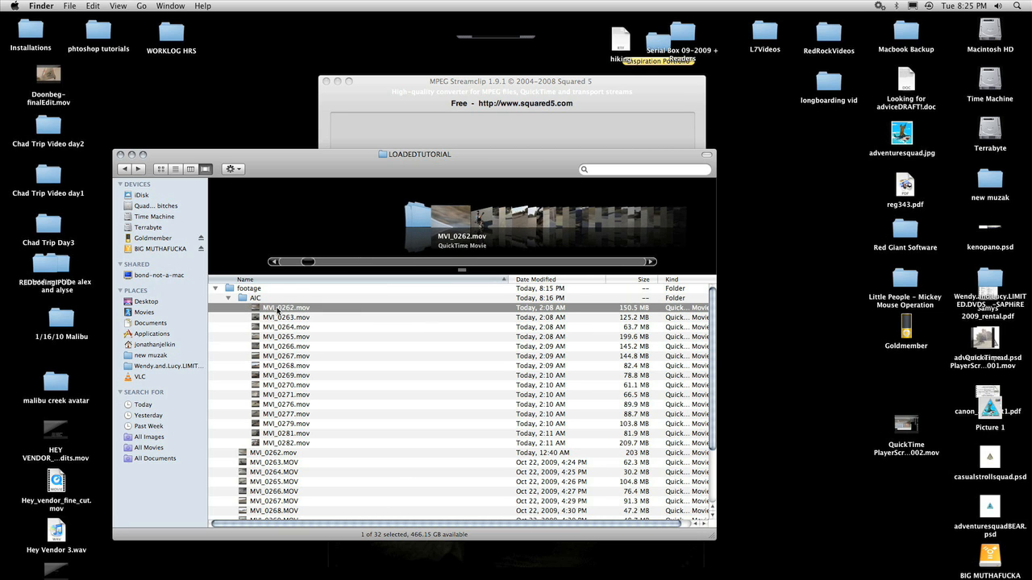
{"action": "key", "text": "cmd+i"}
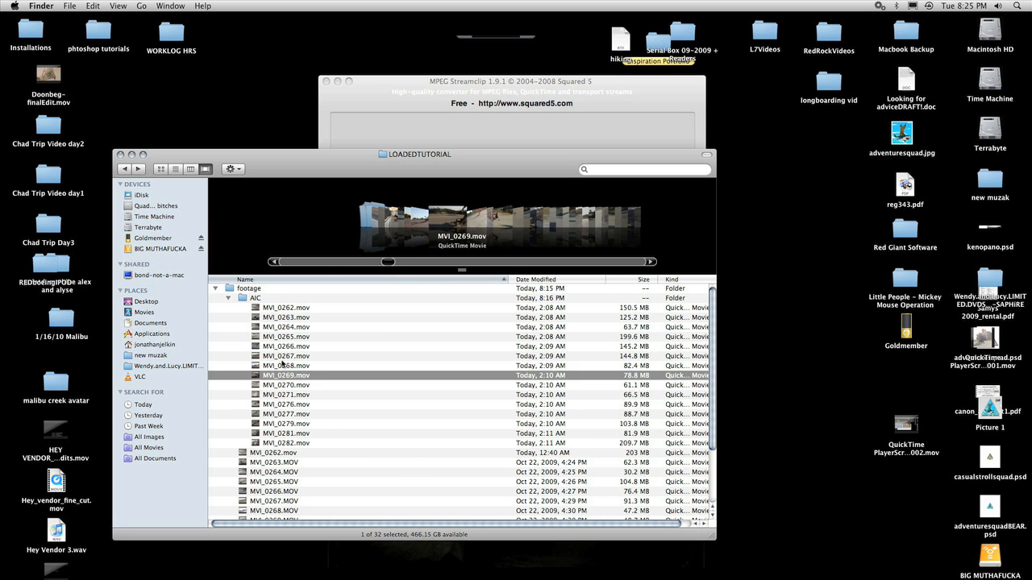
{"action": "left_click", "coordinate": [286, 336]}
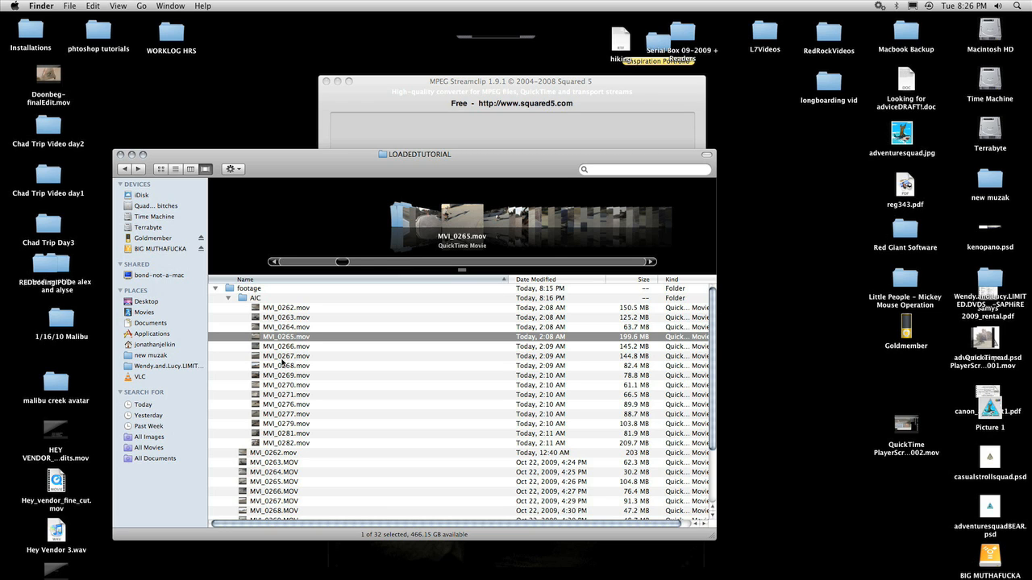
{"action": "left_click", "coordinate": [285, 317]}
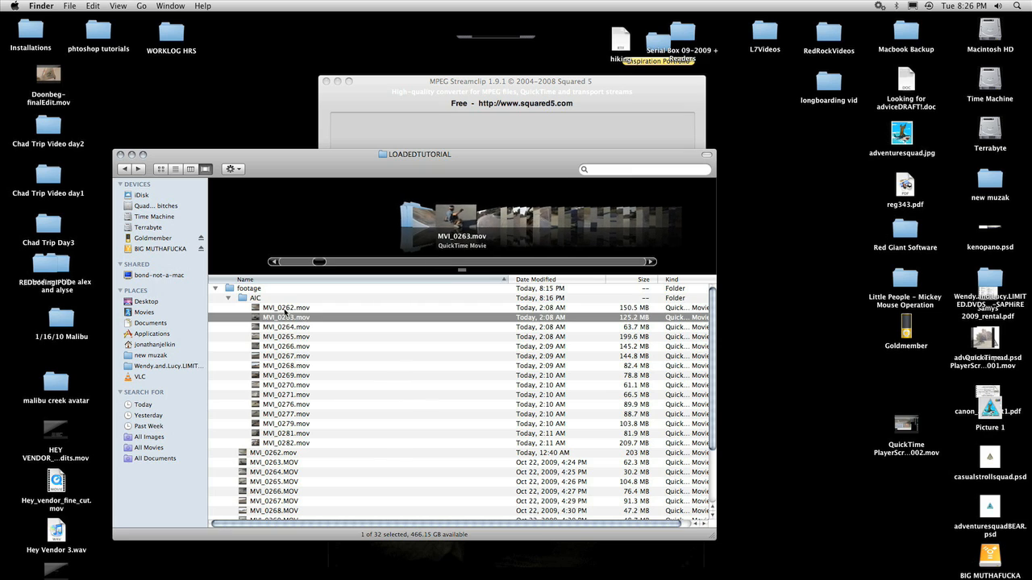
{"action": "left_click", "coordinate": [285, 307]}
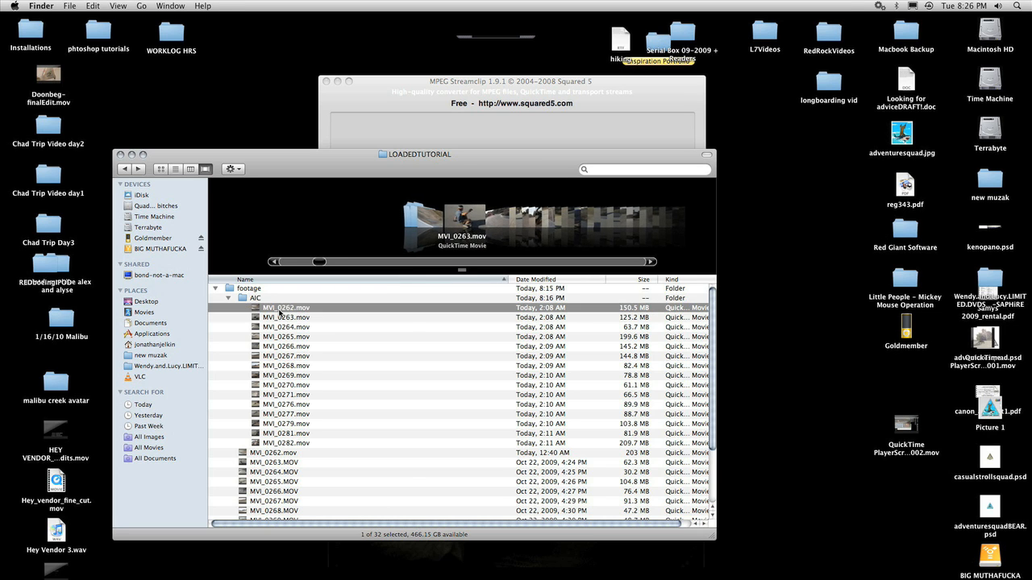
{"action": "double_click", "coordinate": [285, 307]}
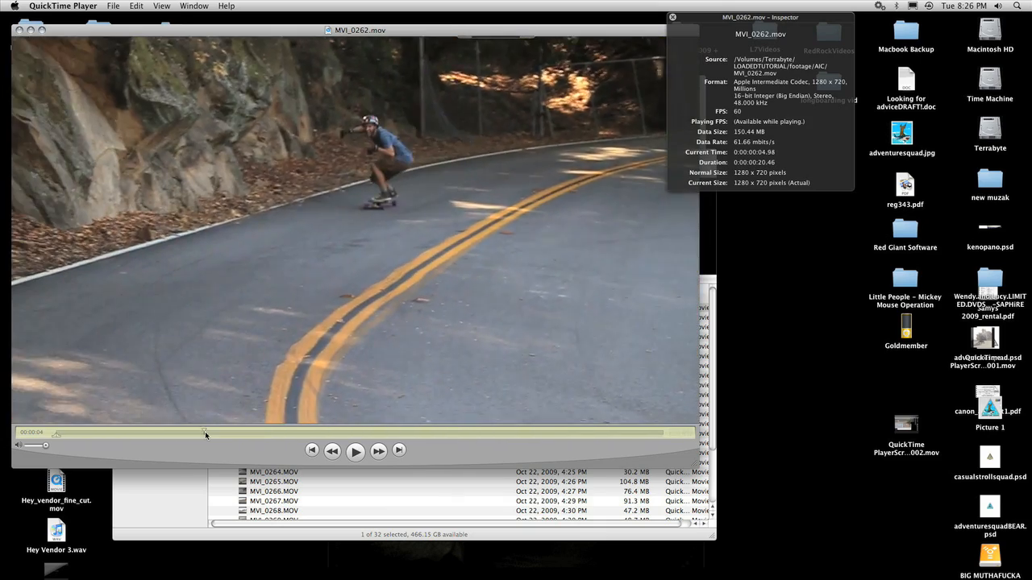
Scrub back and forth through the AIC-converted MVI_0262.mov.
{"action": "left_click_drag", "start_coordinate": [204, 432], "coordinate": [246, 433]}
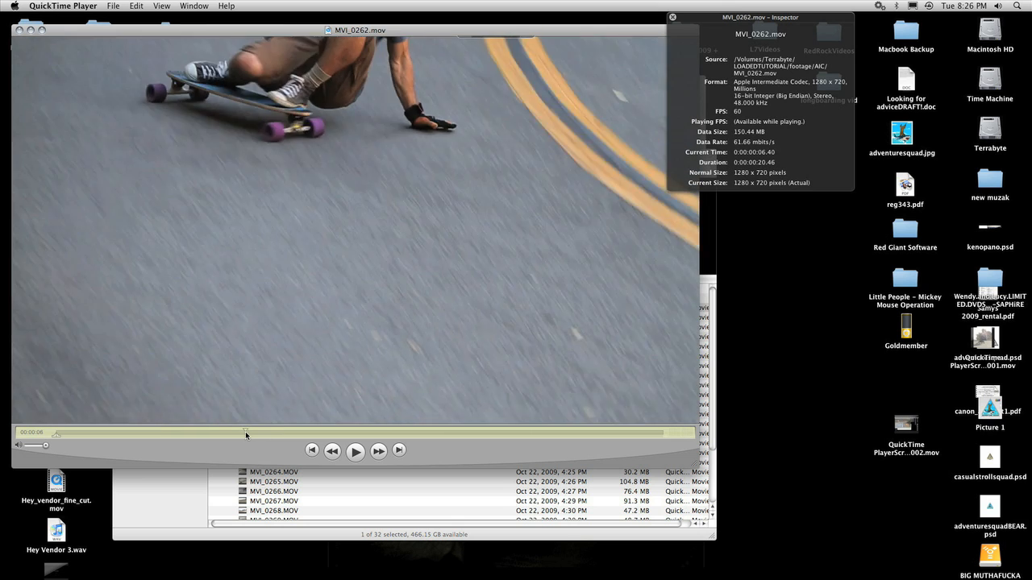
{"action": "left_click_drag", "start_coordinate": [246, 433], "coordinate": [200, 432]}
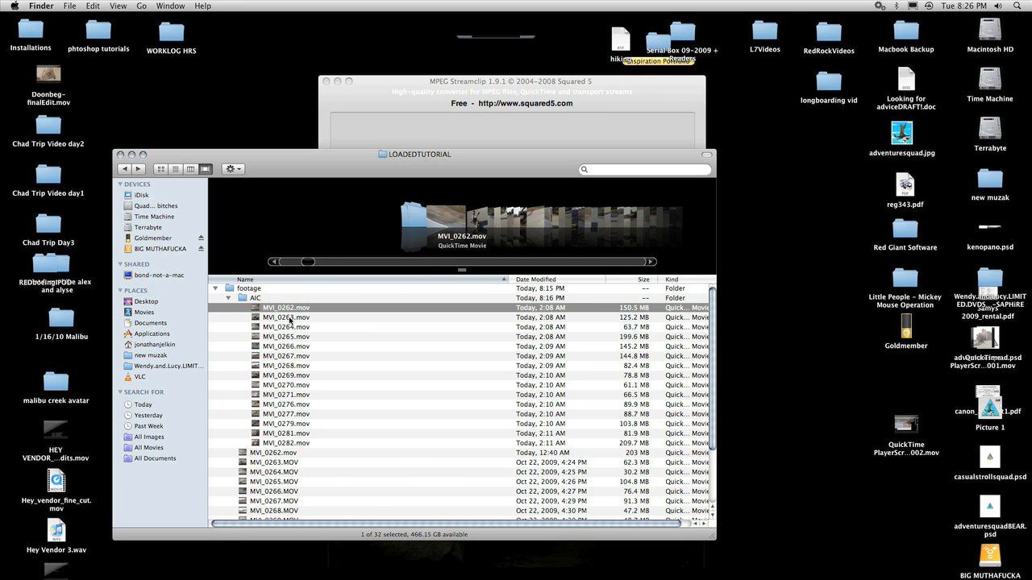
Select MVI_0262 and MVI_0263, compare their dimensions in Get Info, and close the panels.
{"action": "left_click", "coordinate": [286, 316]}
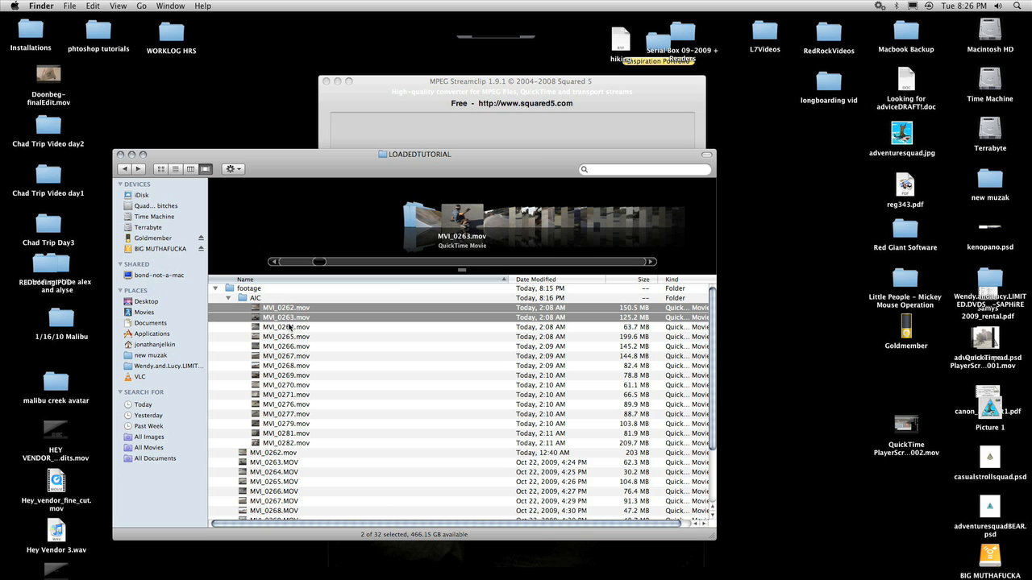
{"action": "mouse_move", "coordinate": [286, 346]}
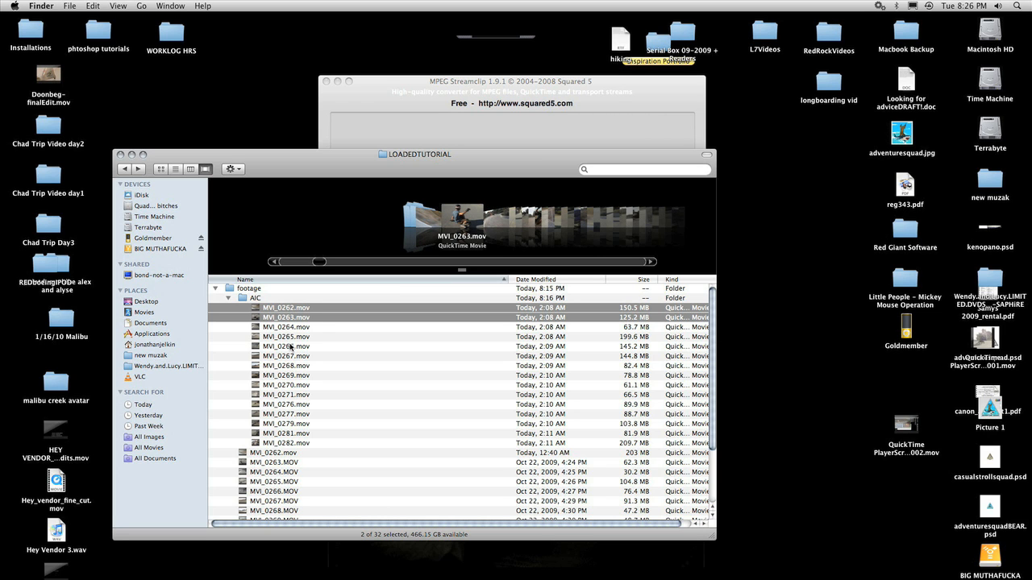
{"action": "key", "text": "cmd+i"}
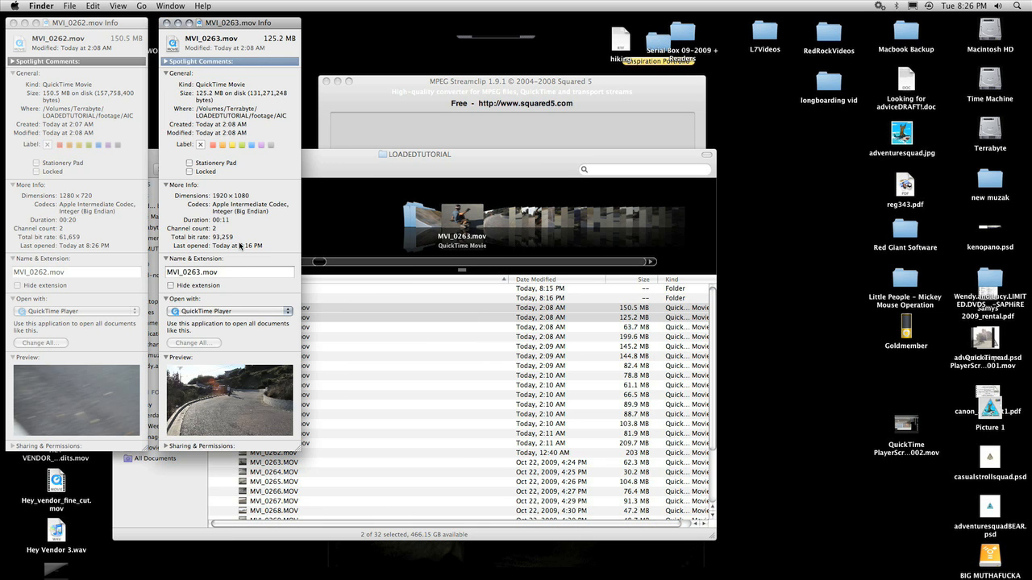
{"action": "mouse_move", "coordinate": [124, 214]}
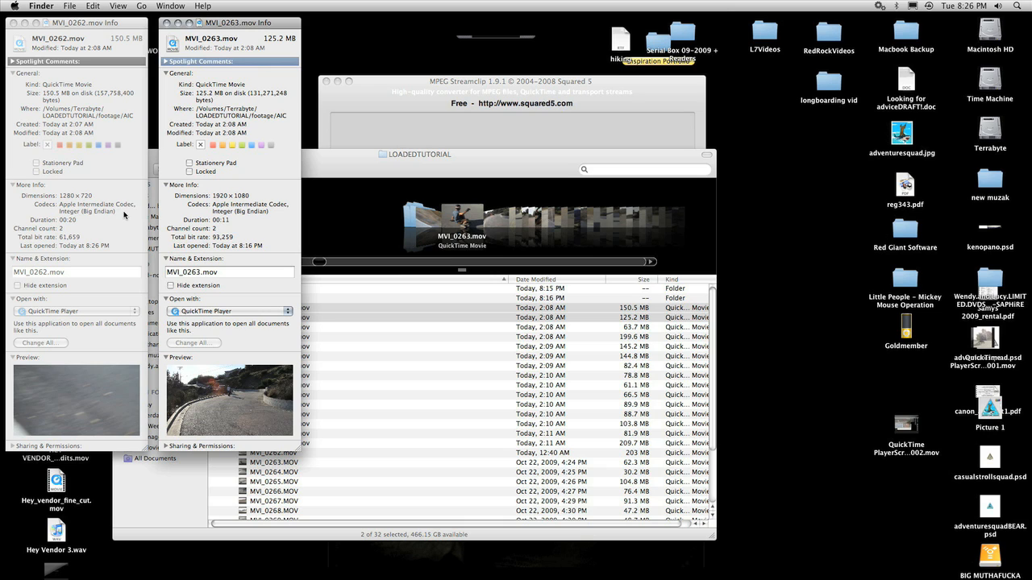
{"action": "mouse_move", "coordinate": [97, 212]}
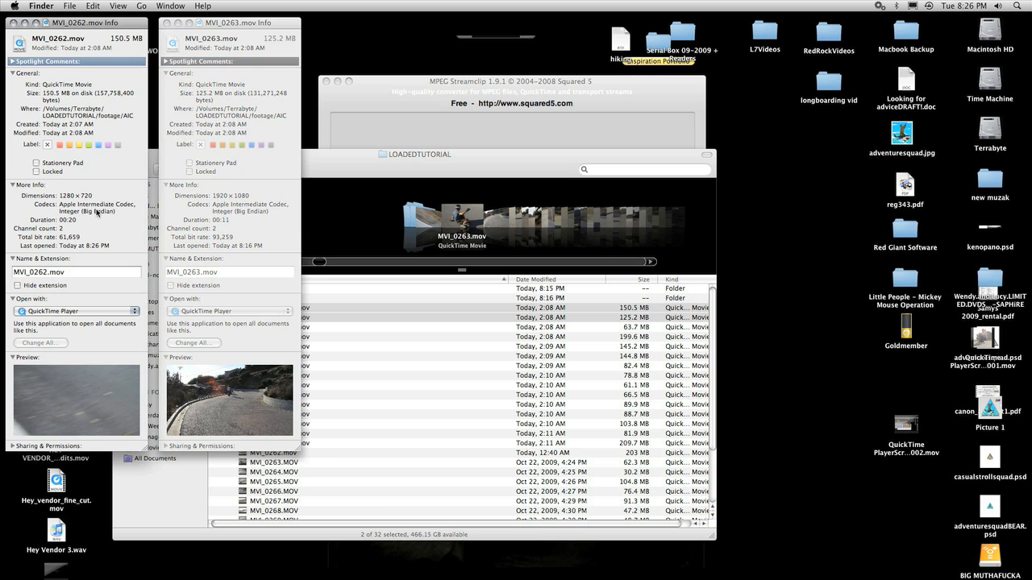
{"action": "mouse_move", "coordinate": [190, 208]}
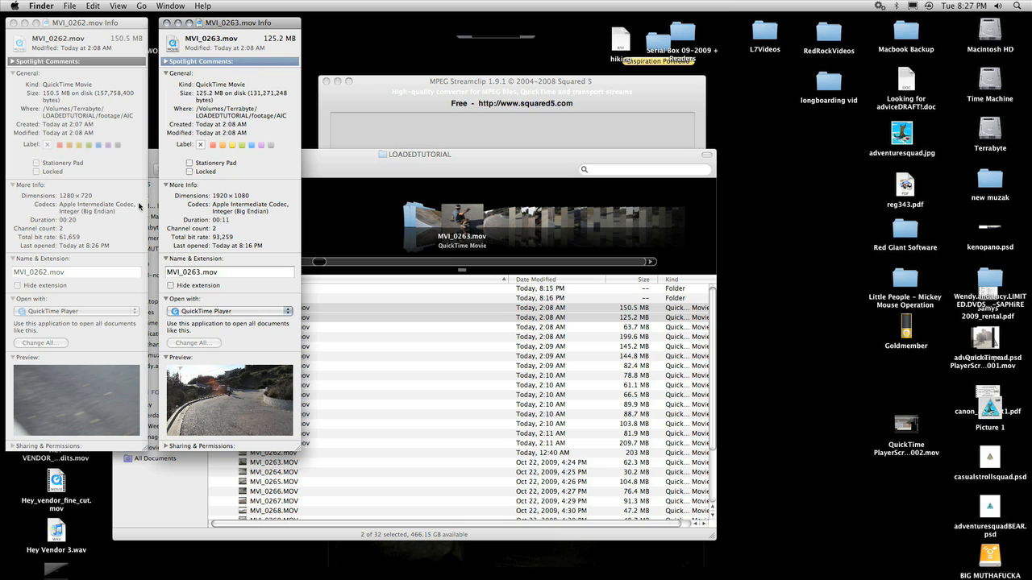
{"action": "mouse_move", "coordinate": [110, 209]}
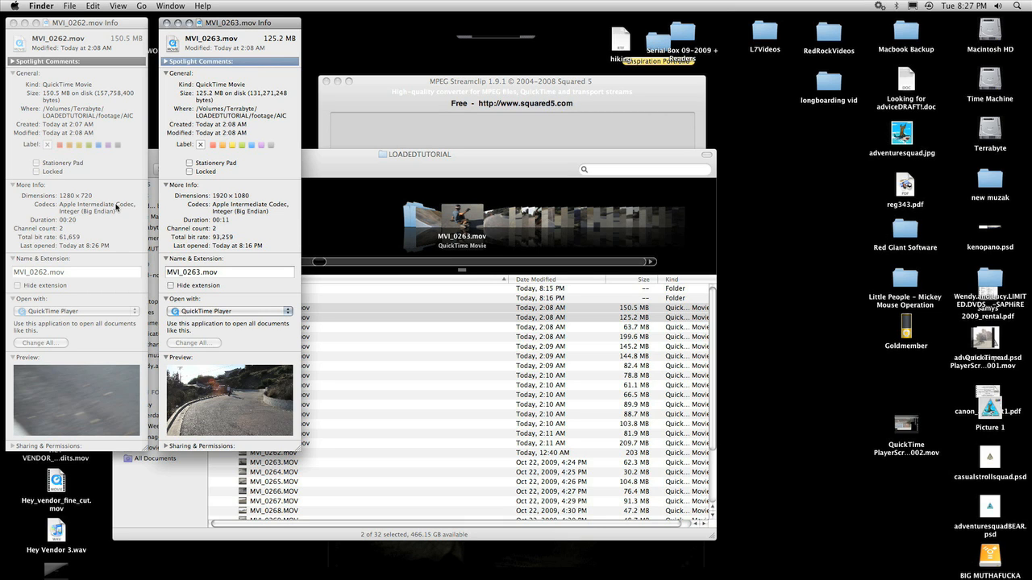
{"action": "mouse_move", "coordinate": [199, 206]}
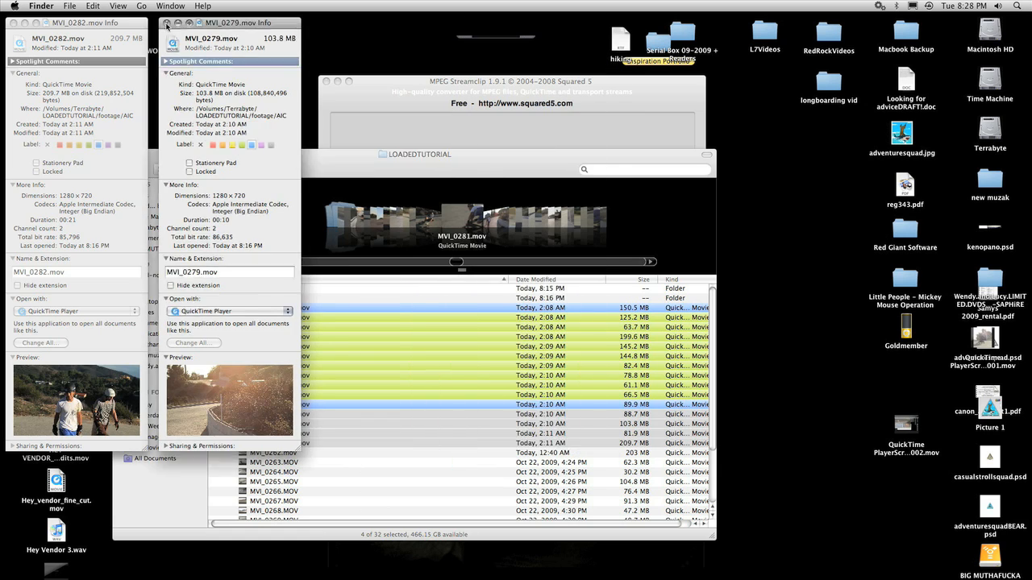
{"action": "left_click", "coordinate": [168, 27]}
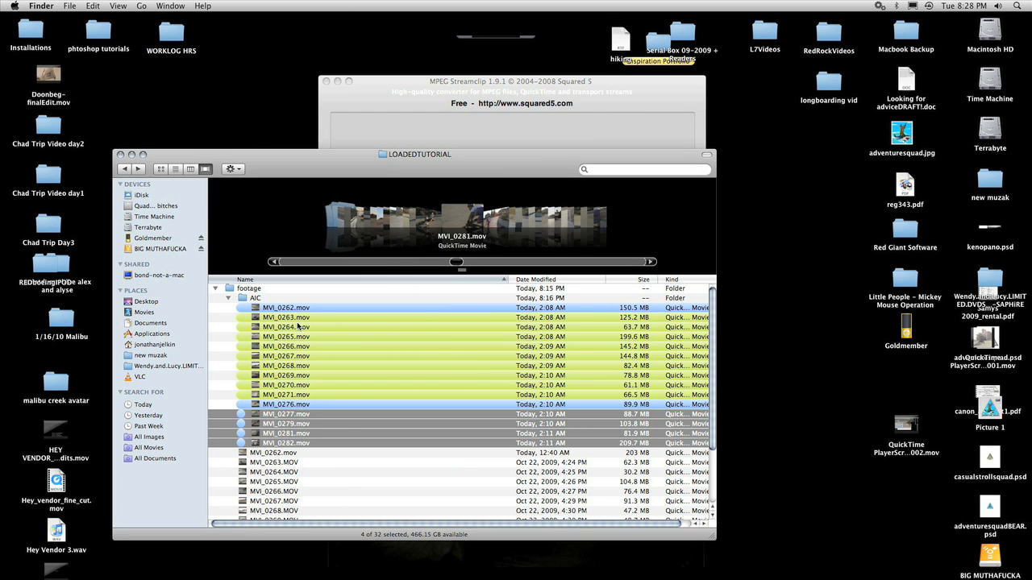
Create folders named 24p and 60p inside AIC for sorting the clips.
{"action": "left_click", "coordinate": [286, 317]}
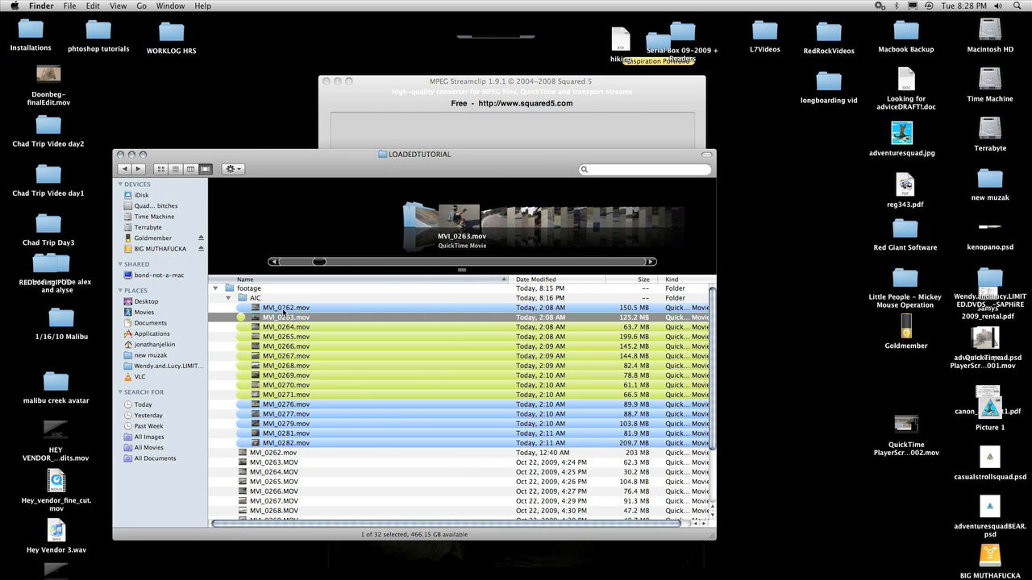
{"action": "left_click", "coordinate": [286, 326]}
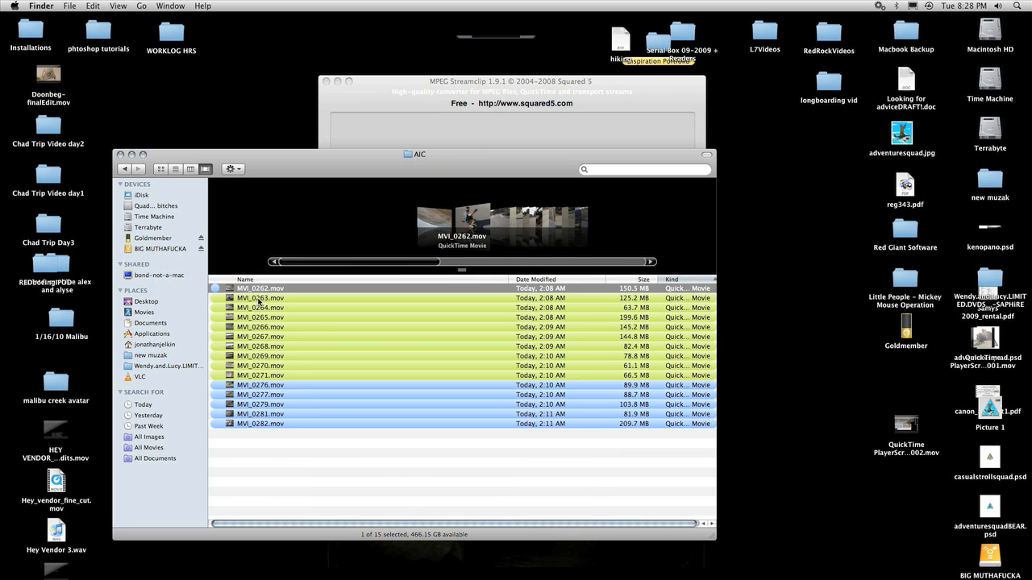
{"action": "left_click", "coordinate": [263, 459]}
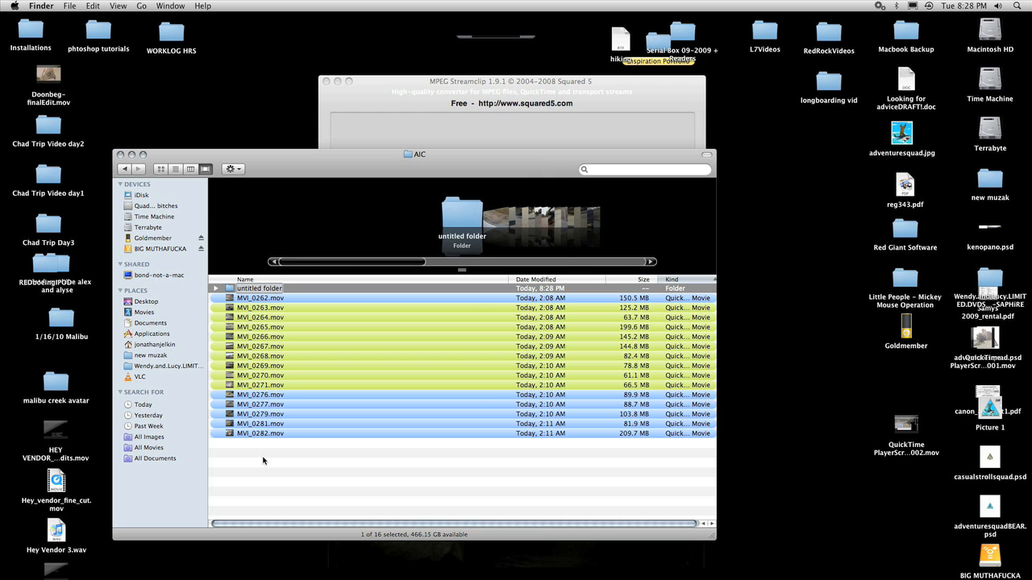
{"action": "type", "text": "24p"}
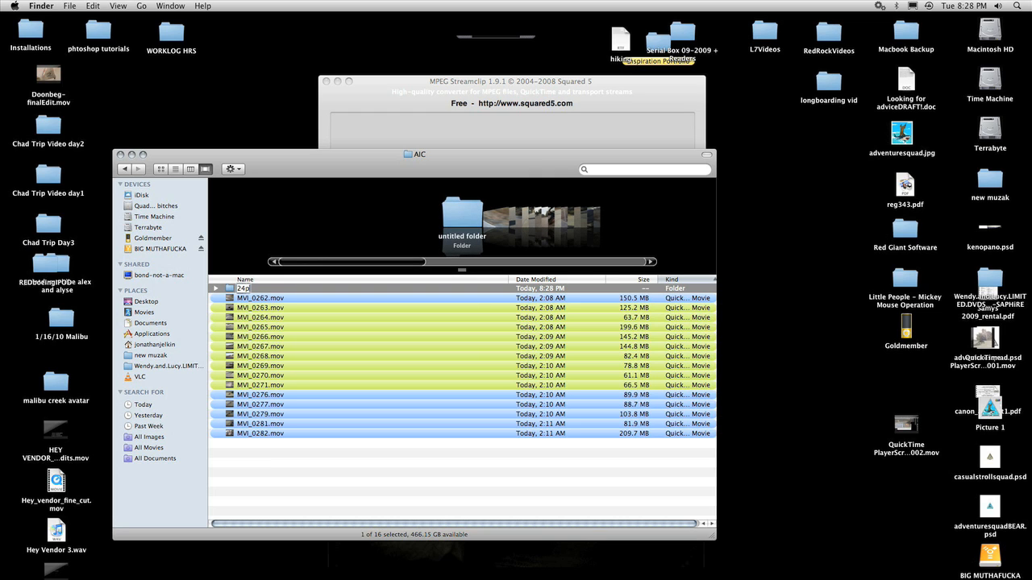
{"action": "key", "text": "Return"}
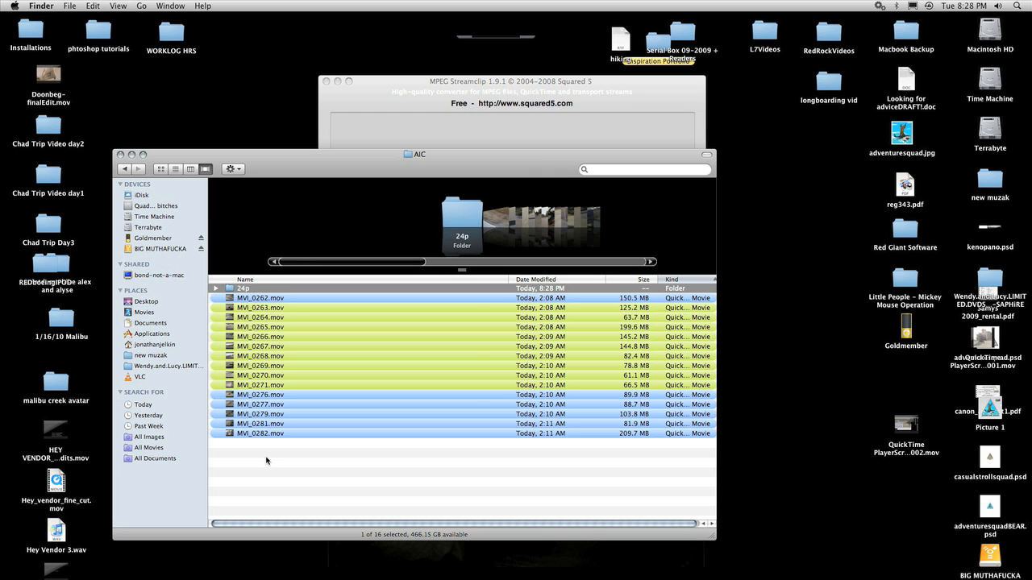
{"action": "left_click", "coordinate": [260, 384]}
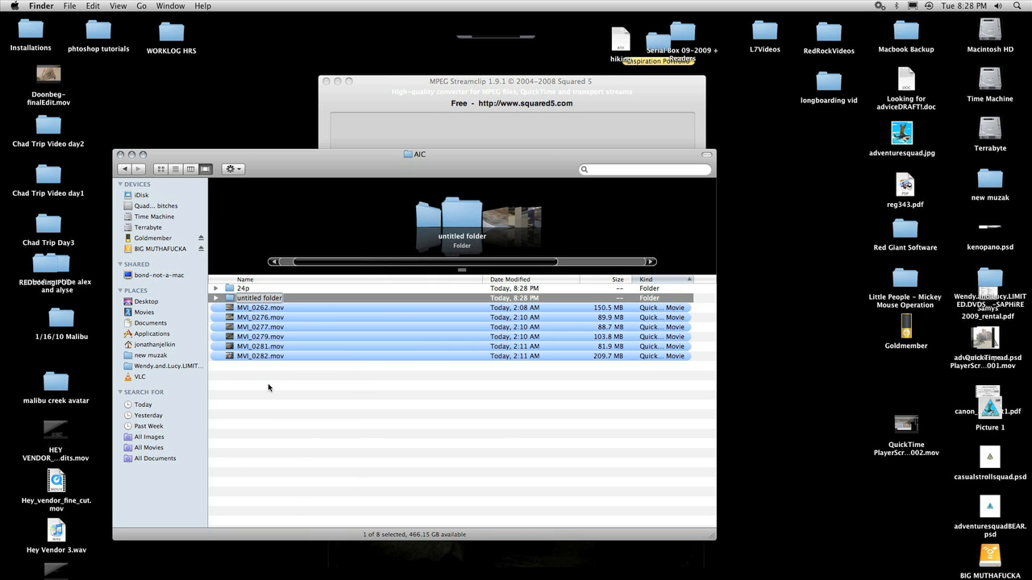
{"action": "type", "text": "60p"}
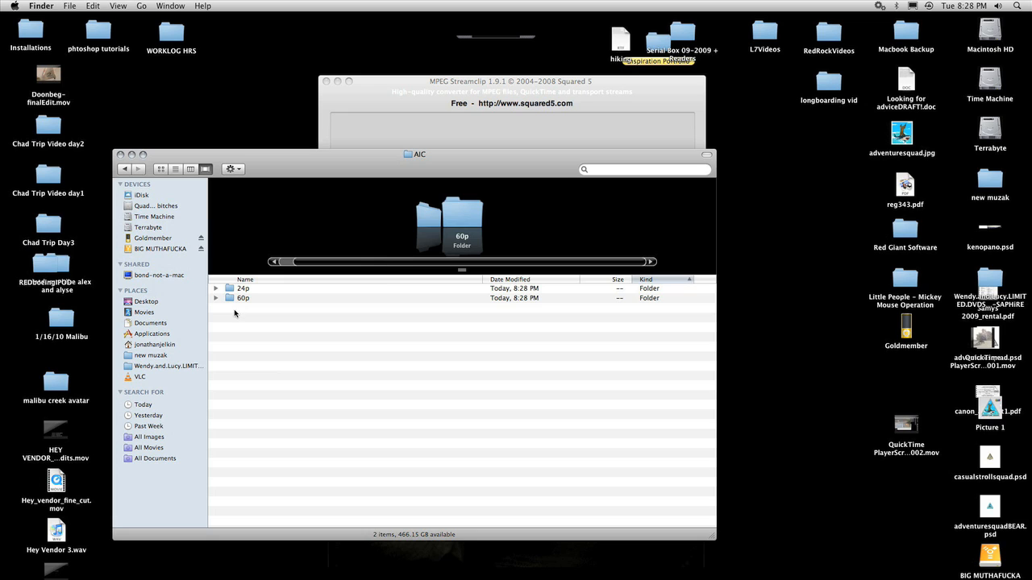
{"action": "mouse_move", "coordinate": [170, 367]}
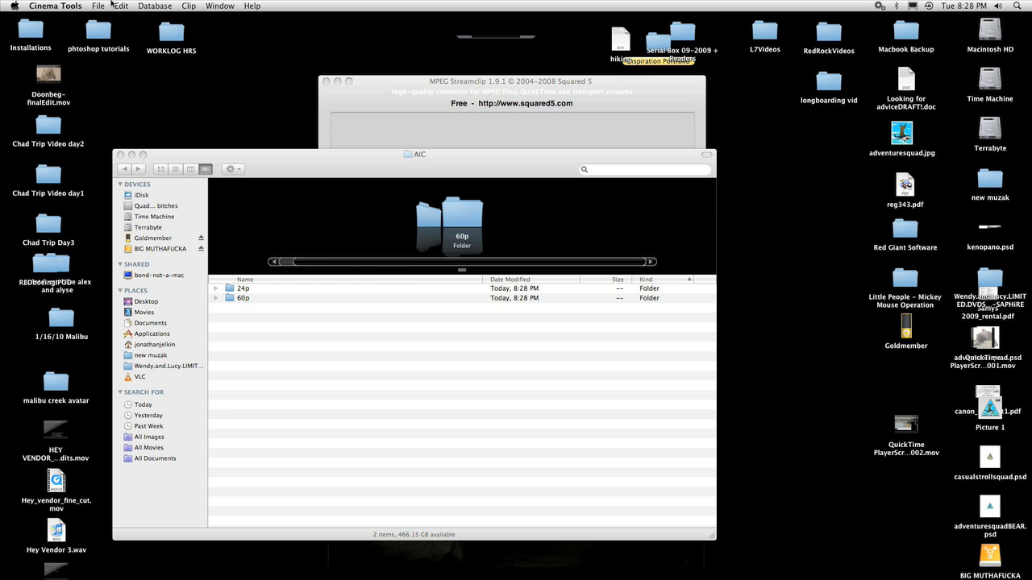
Start a Batch Conform targeting the Terrabyte > AIC > 60p clip folder.
{"action": "left_click", "coordinate": [99, 6]}
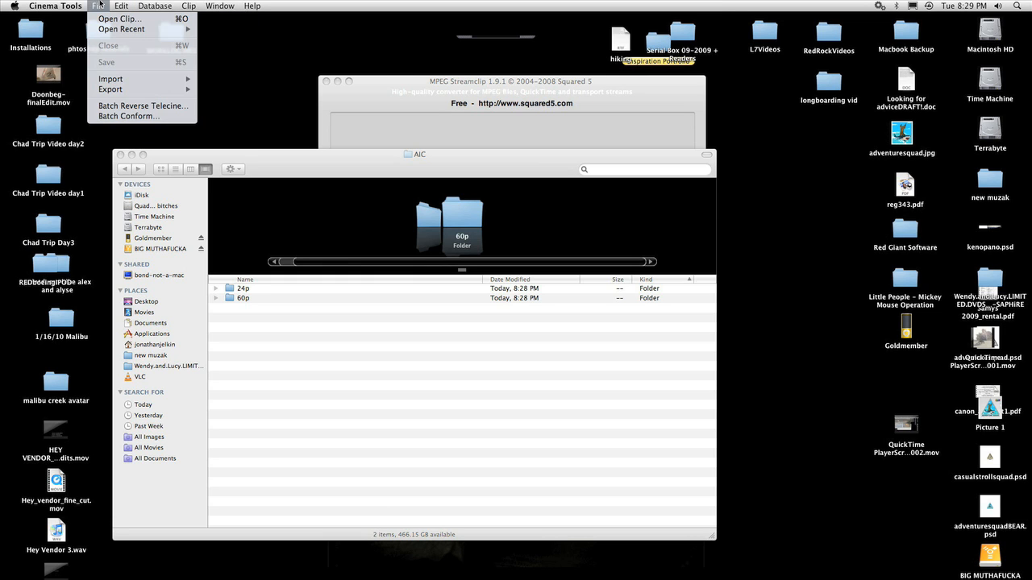
{"action": "mouse_move", "coordinate": [128, 116]}
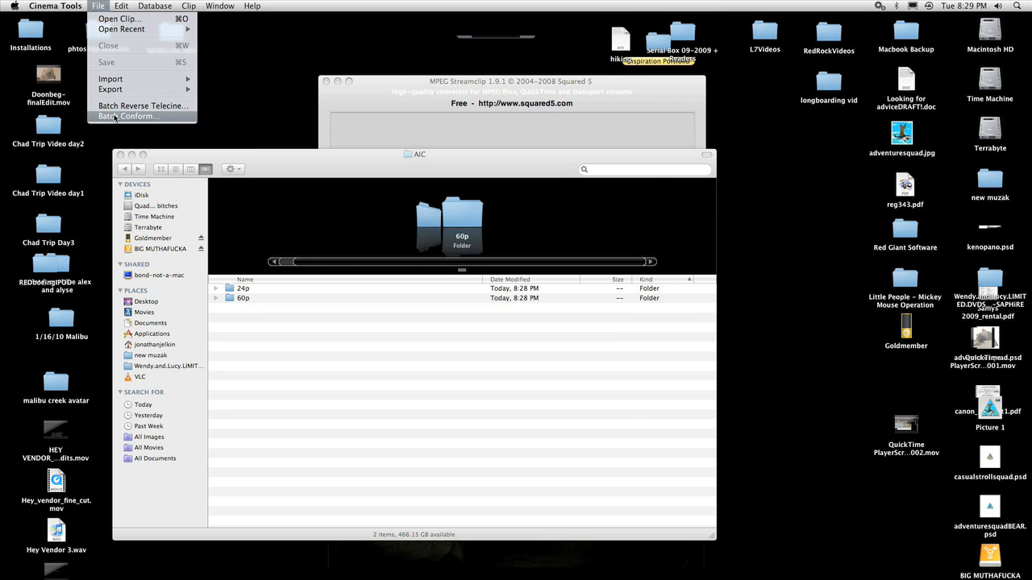
{"action": "left_click", "coordinate": [128, 116]}
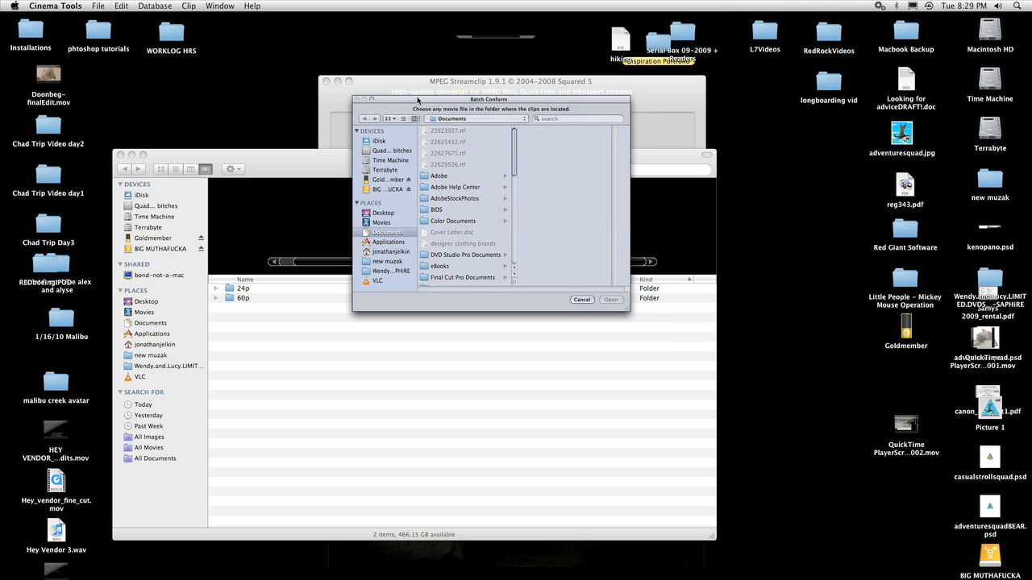
{"action": "left_click", "coordinate": [386, 169]}
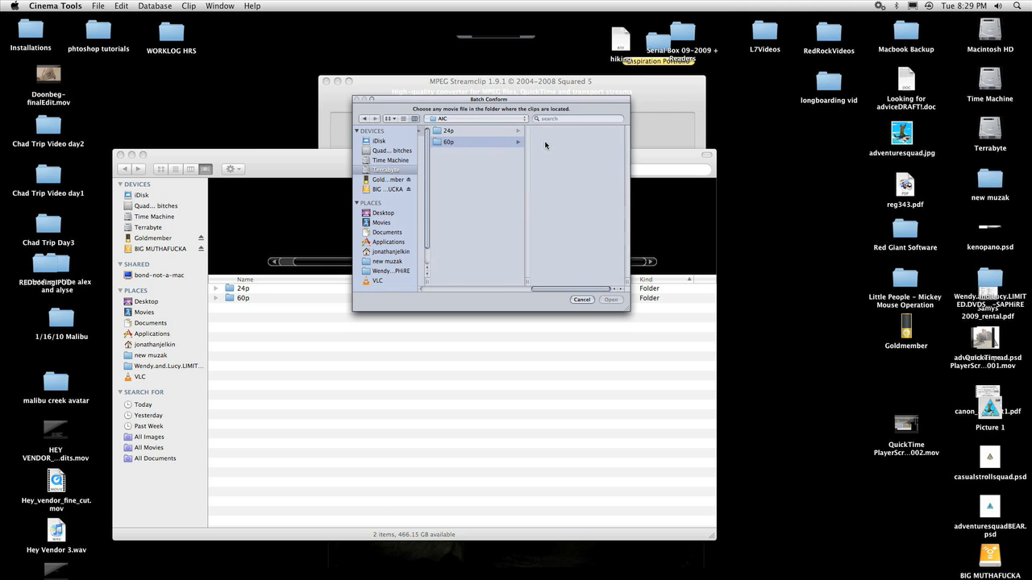
{"action": "double_click", "coordinate": [448, 141]}
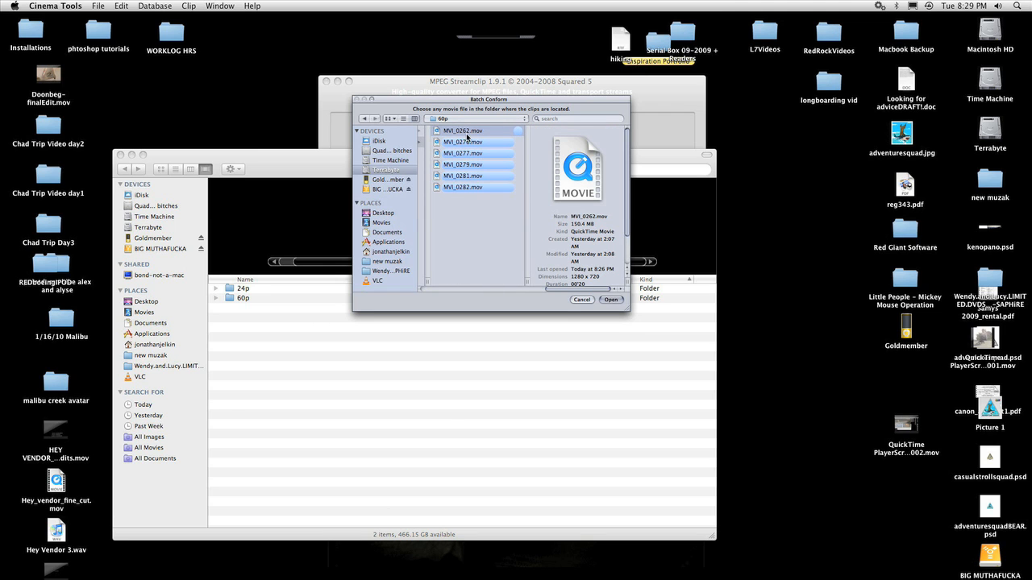
{"action": "left_click", "coordinate": [610, 299]}
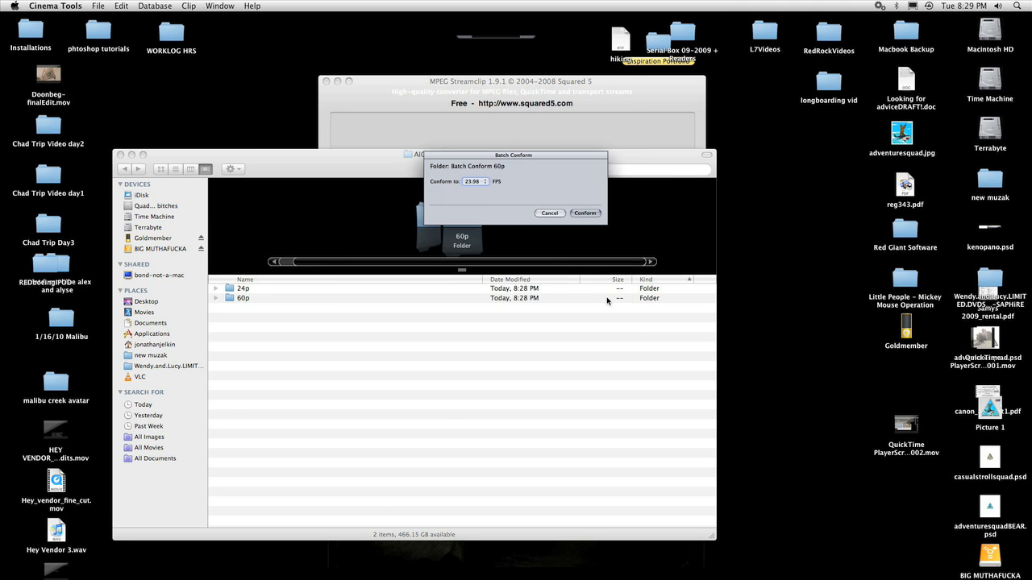
{"action": "mouse_move", "coordinate": [367, 282]}
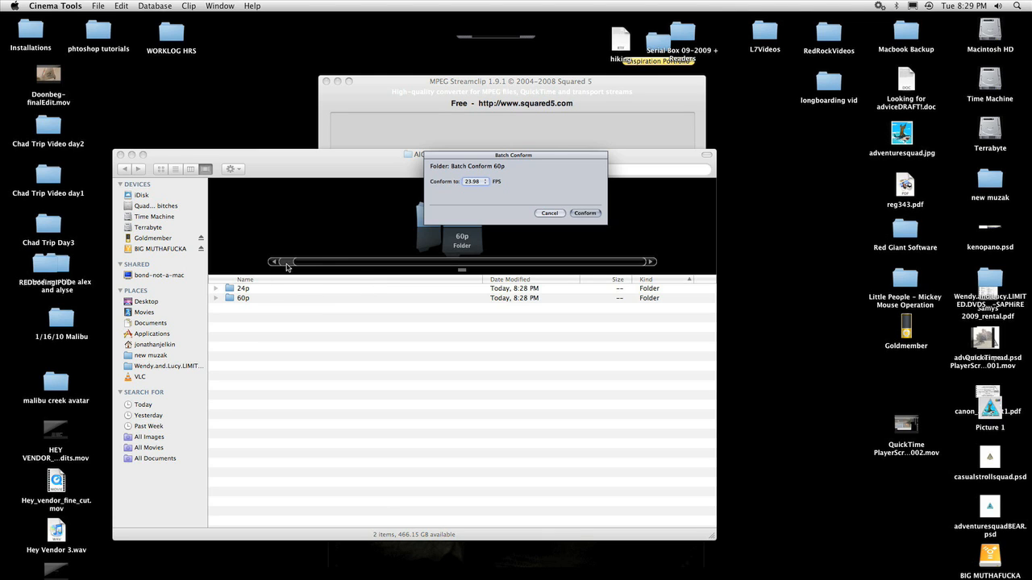
{"action": "mouse_move", "coordinate": [471, 196]}
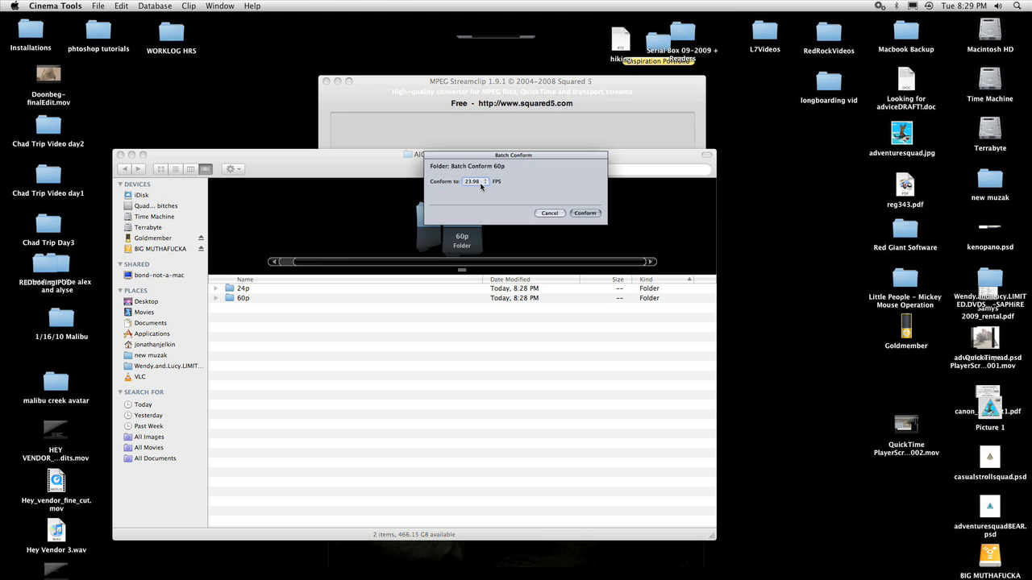
{"action": "mouse_move", "coordinate": [406, 283]}
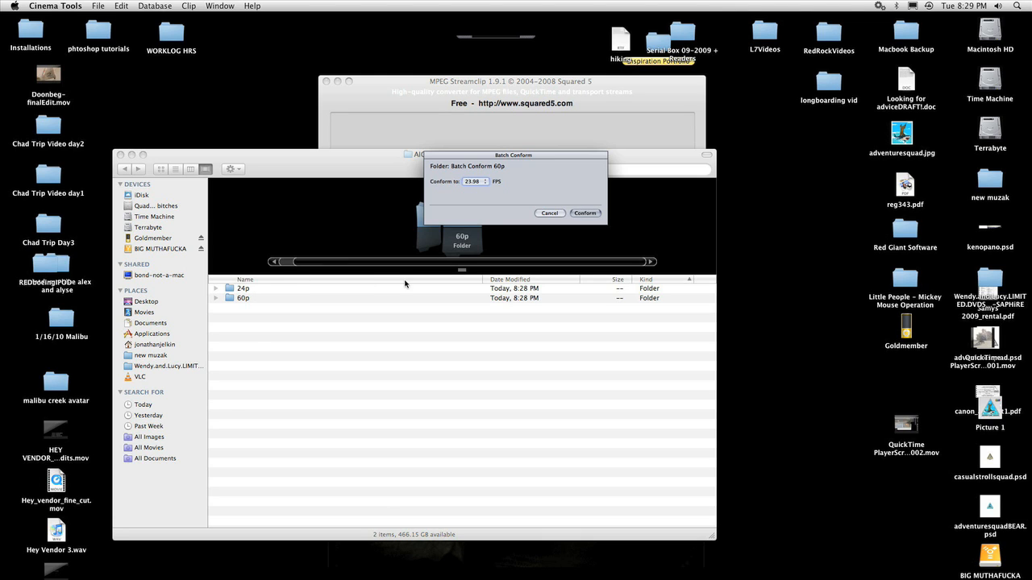
{"action": "mouse_move", "coordinate": [490, 194]}
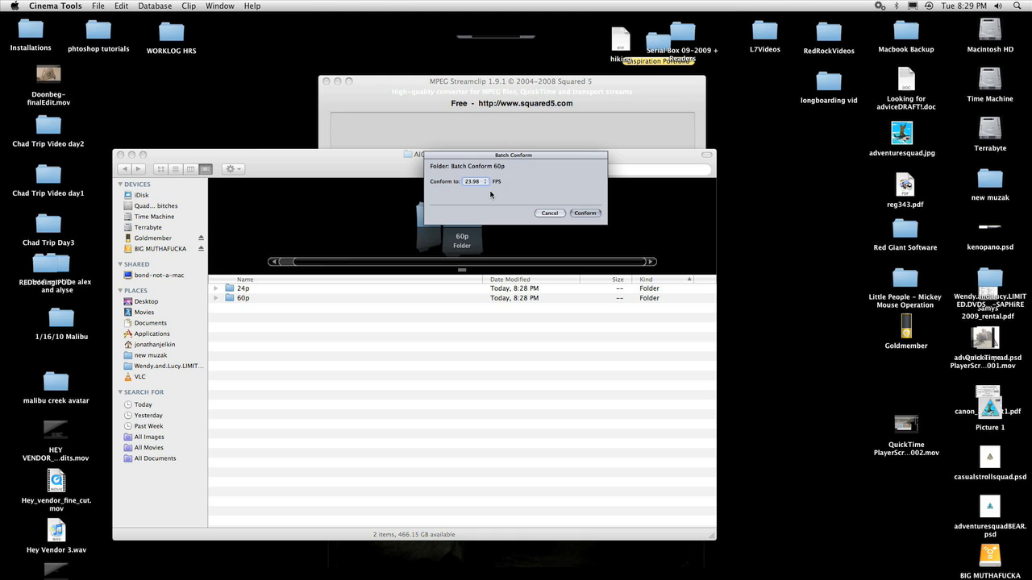
Batch-conform the six 60p clips to 23.98 fps, then expand the 60p folder.
{"action": "left_click", "coordinate": [474, 181]}
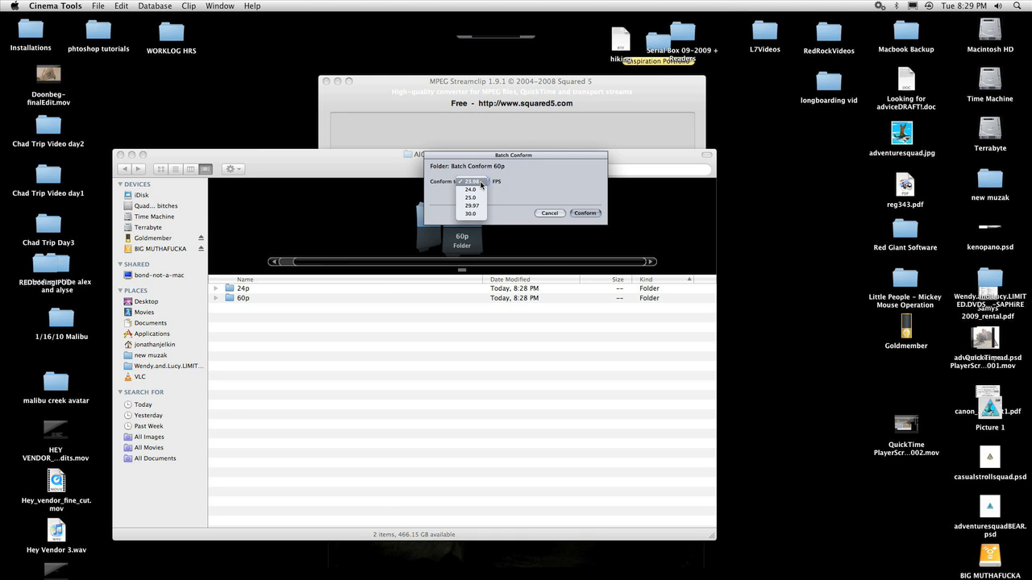
{"action": "left_click", "coordinate": [473, 181]}
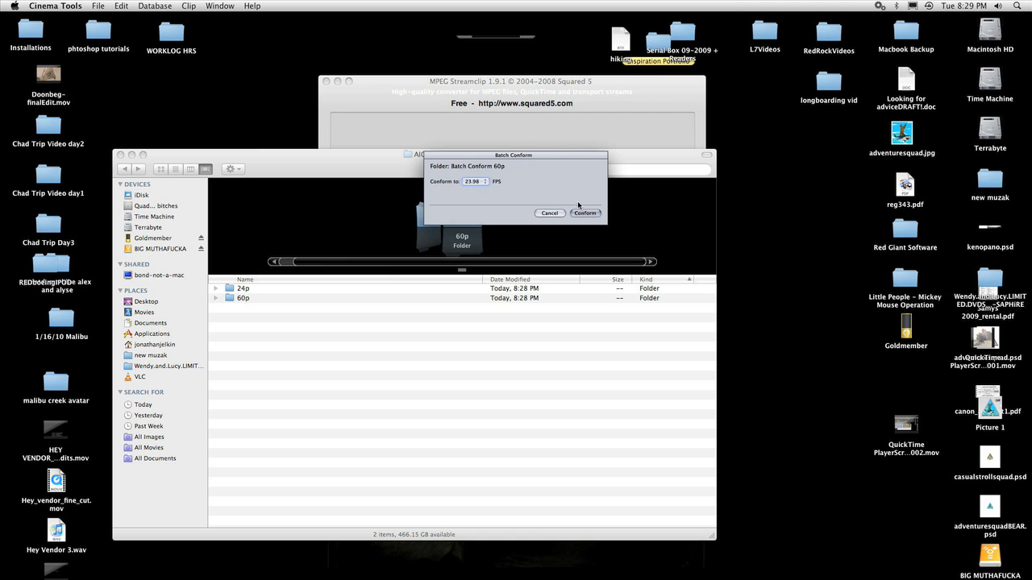
{"action": "left_click", "coordinate": [585, 213]}
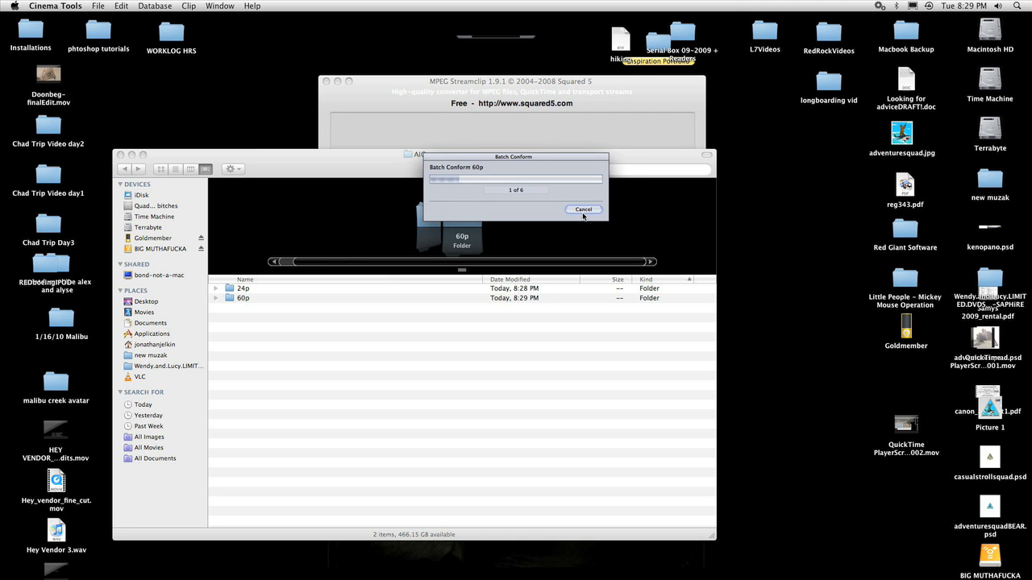
{"action": "left_click", "coordinate": [584, 210]}
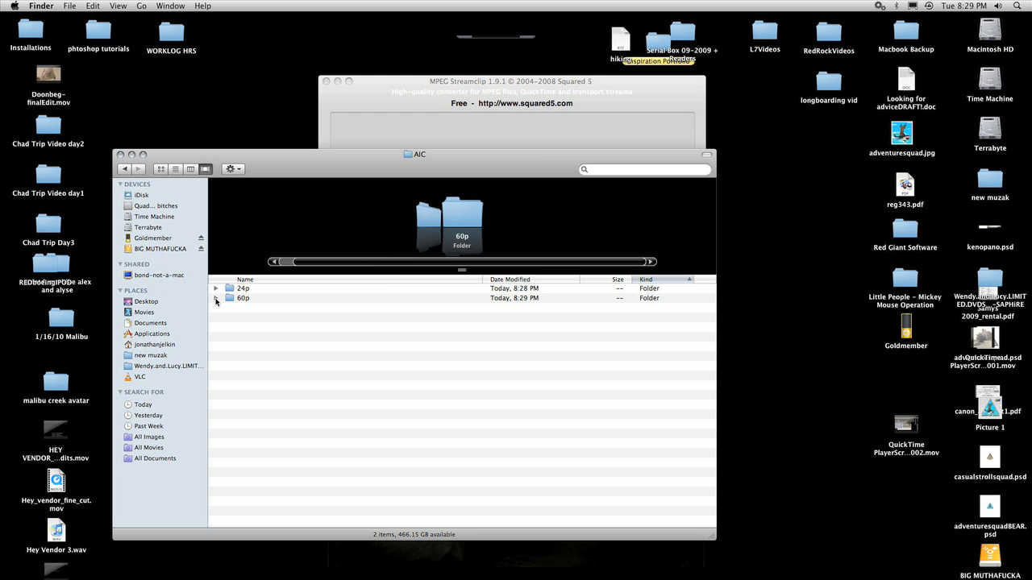
{"action": "left_click", "coordinate": [216, 297]}
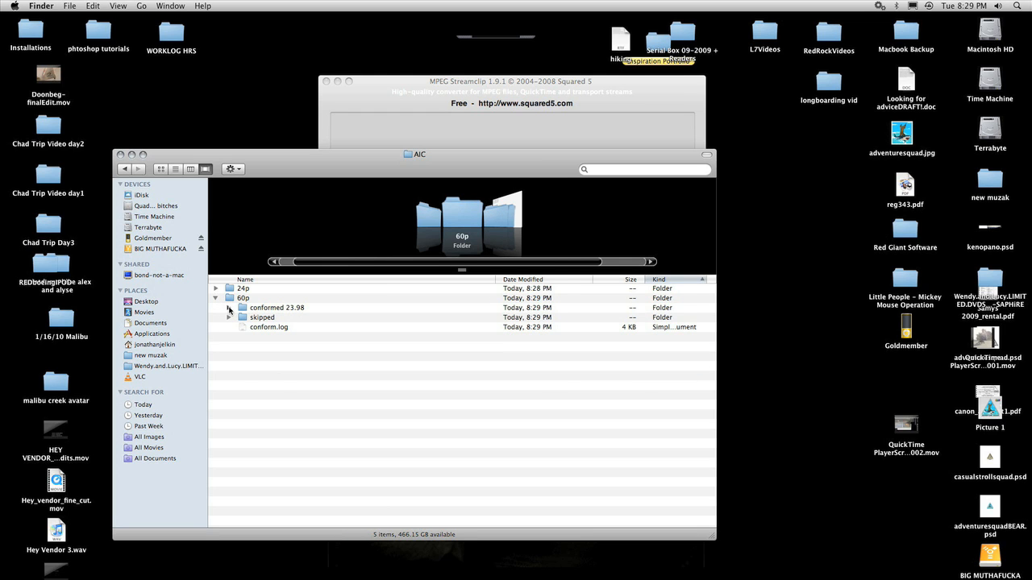
Open MVI_0262.mov from the conformed 23.98 folder and verify it plays at 23.98 fps.
{"action": "left_click", "coordinate": [230, 308]}
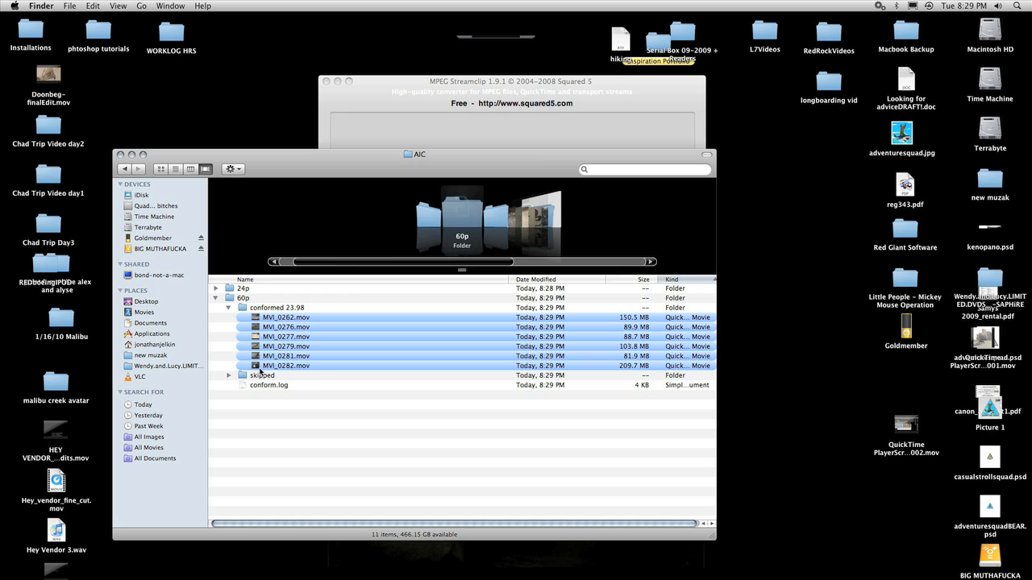
{"action": "left_click", "coordinate": [229, 375]}
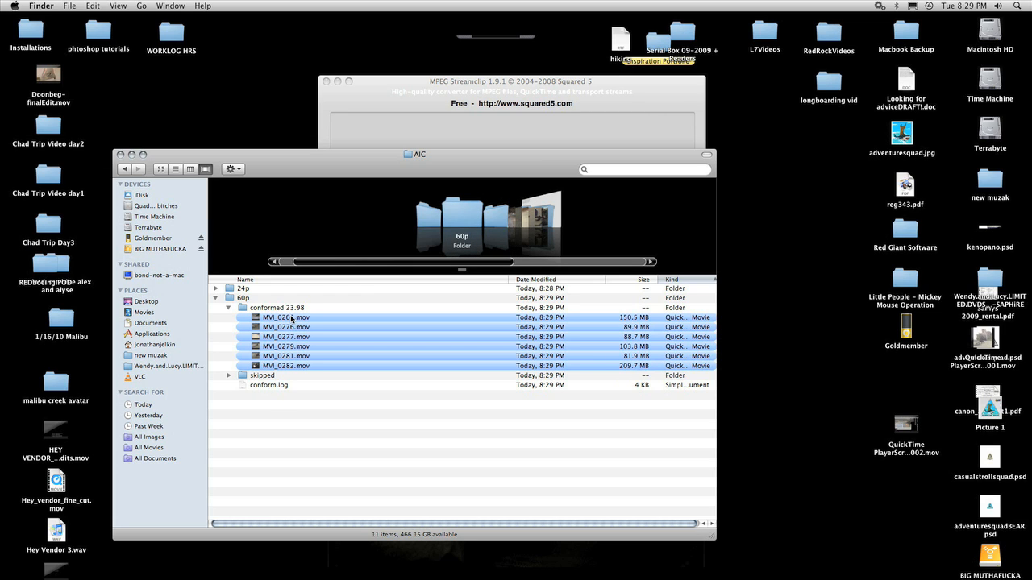
{"action": "double_click", "coordinate": [276, 317]}
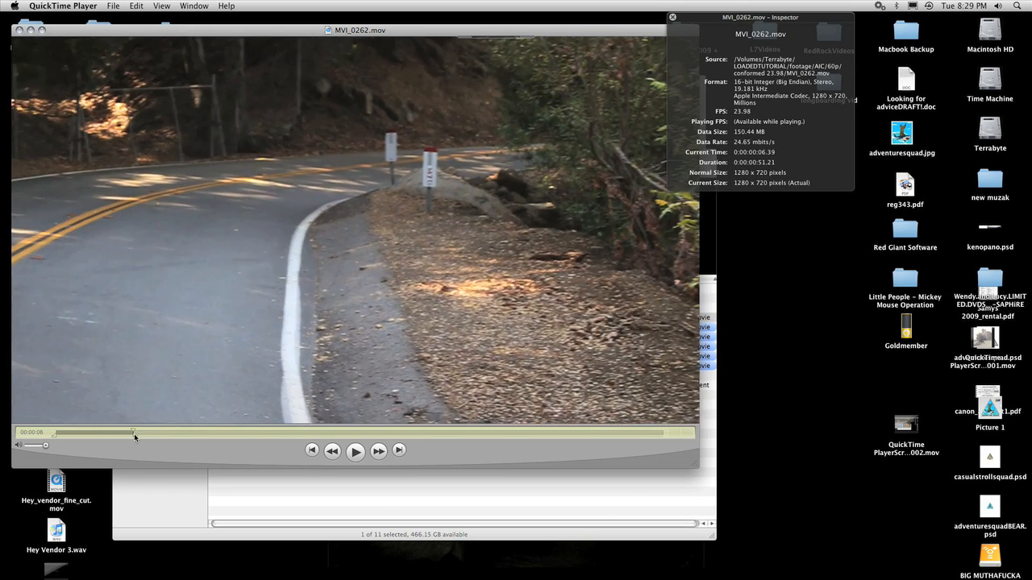
{"action": "left_click", "coordinate": [355, 451]}
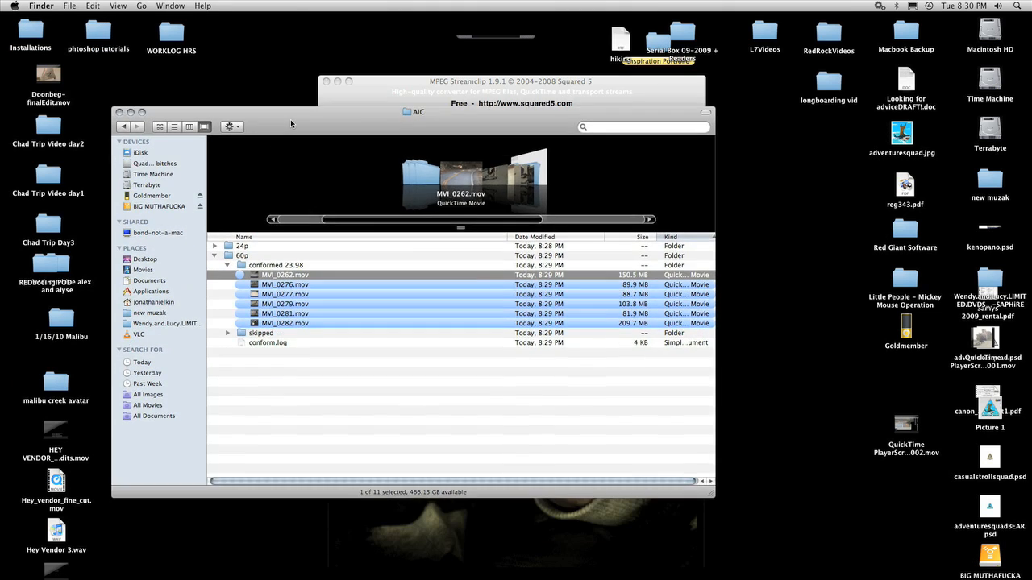
Quit MPEG Streamclip, confirming despite its unprocessed batch tasks.
{"action": "left_click", "coordinate": [214, 255]}
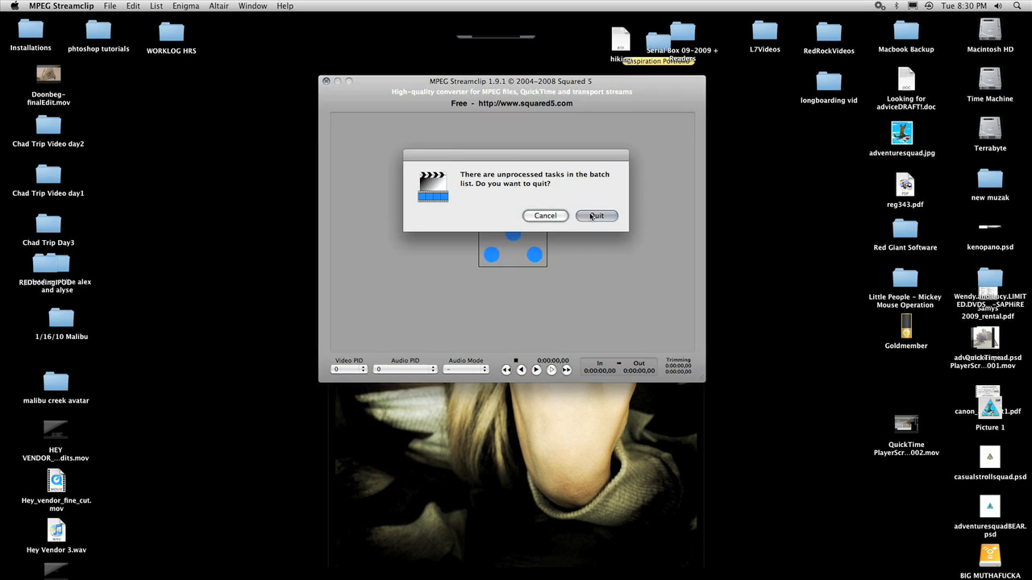
{"action": "left_click", "coordinate": [596, 216]}
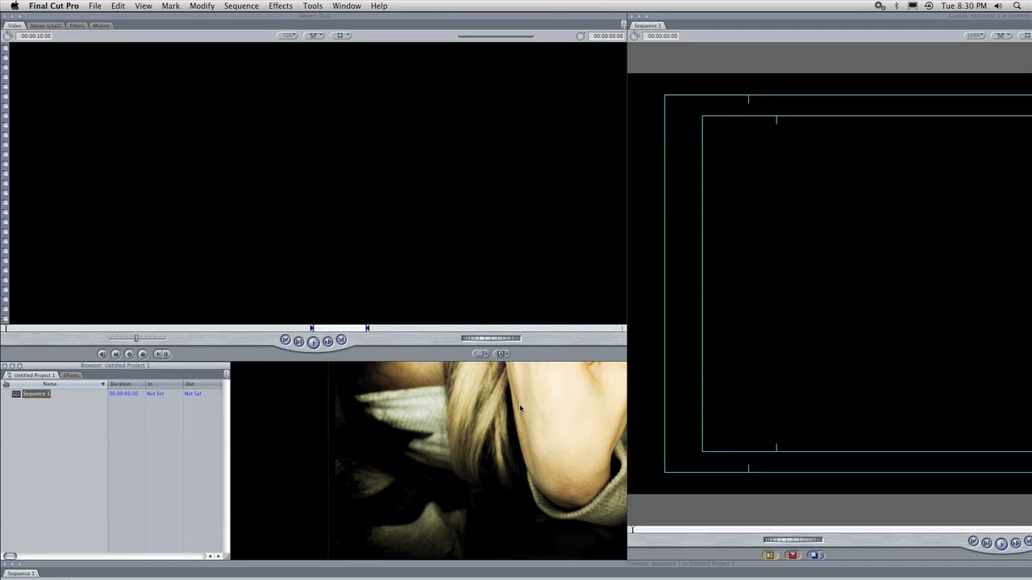
{"action": "mouse_move", "coordinate": [203, 218]}
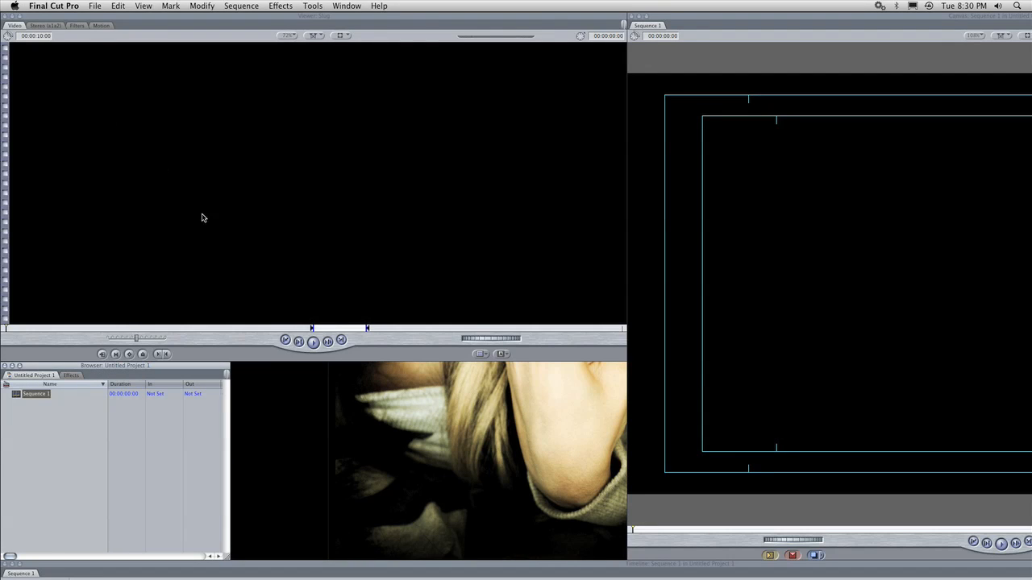
Switch to the Standard window arrangement and open the Audio/Video Settings dialog.
{"action": "left_click", "coordinate": [345, 5]}
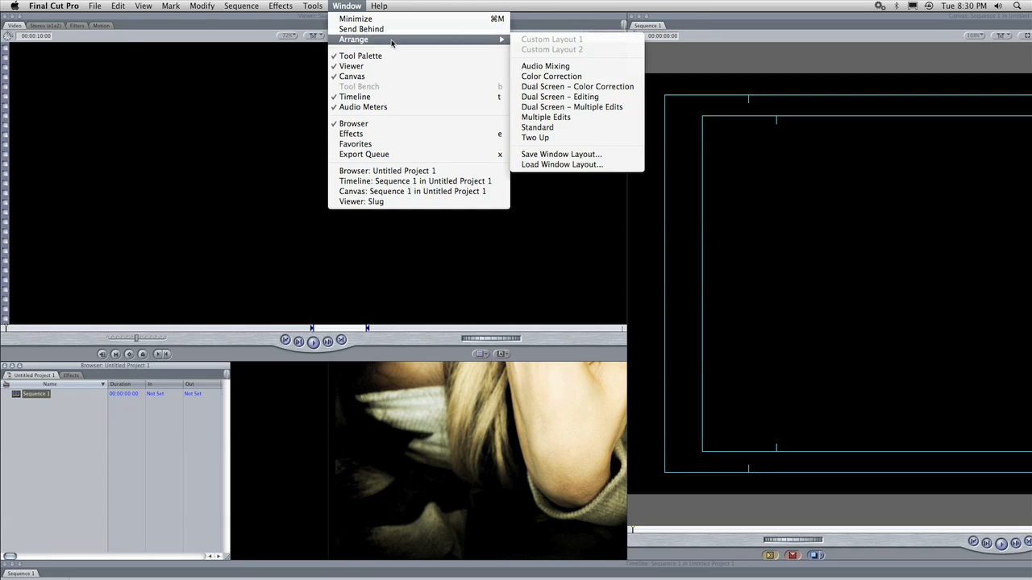
{"action": "left_click", "coordinate": [537, 127]}
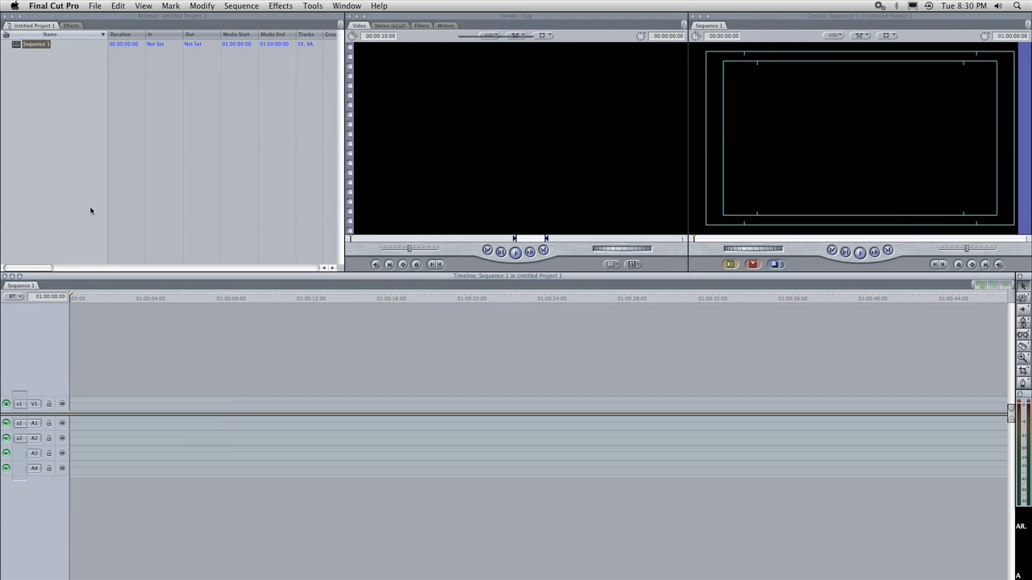
{"action": "left_click", "coordinate": [54, 6]}
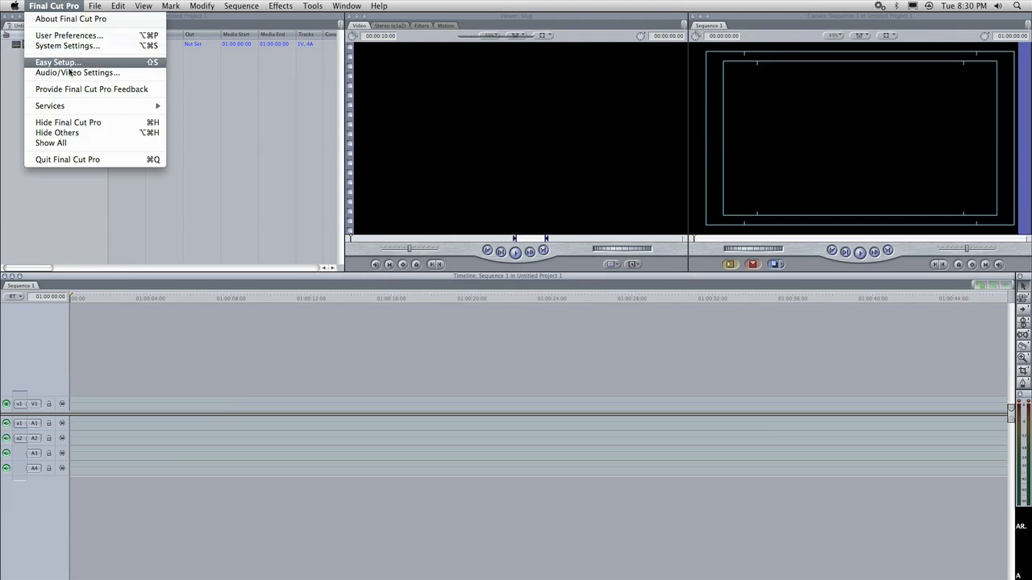
{"action": "mouse_move", "coordinate": [96, 75]}
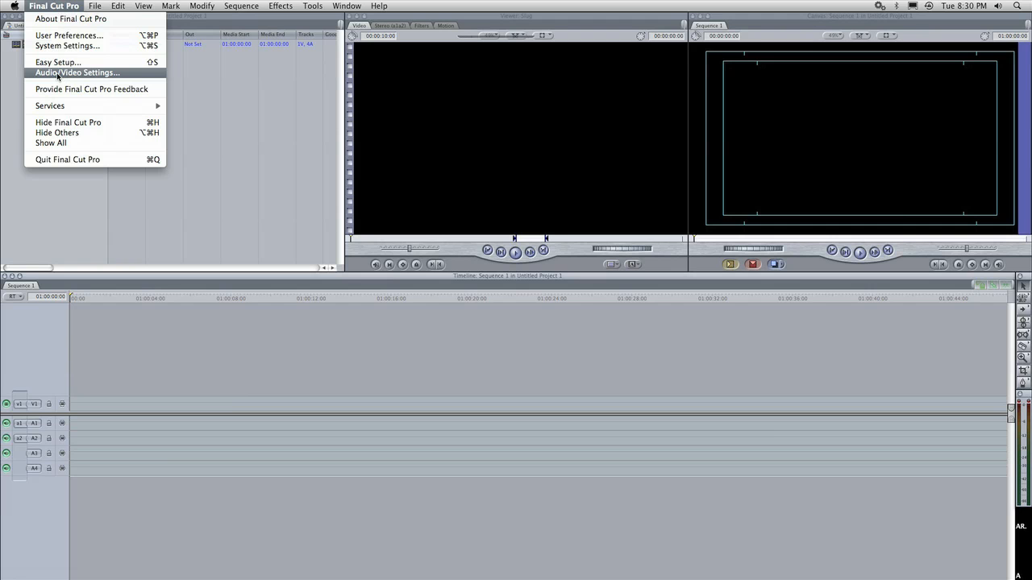
{"action": "left_click", "coordinate": [81, 74]}
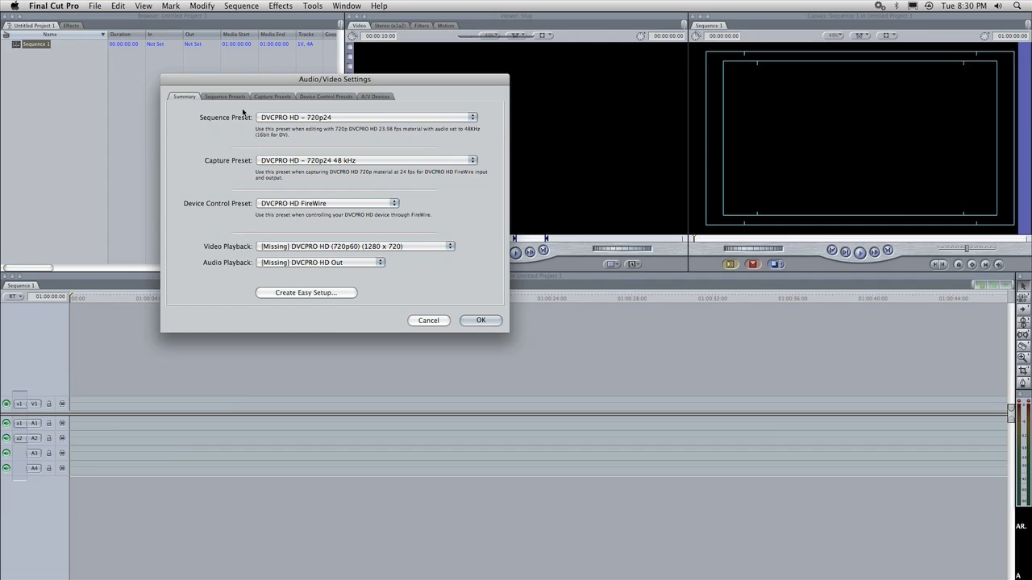
Select the Apple Intermediate Codec 720p30 sequence preset and duplicate it.
{"action": "left_click", "coordinate": [224, 96]}
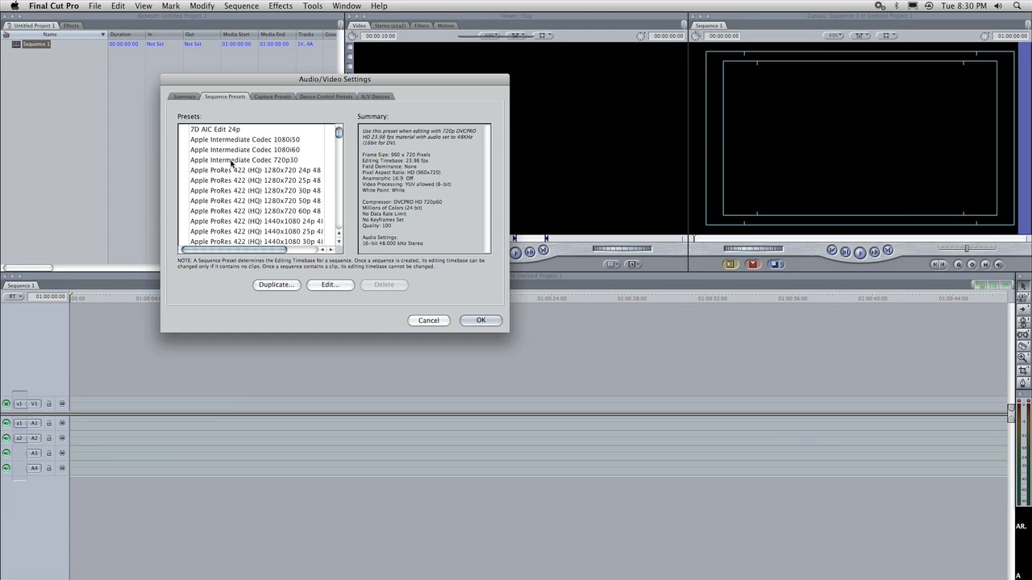
{"action": "left_click", "coordinate": [244, 160]}
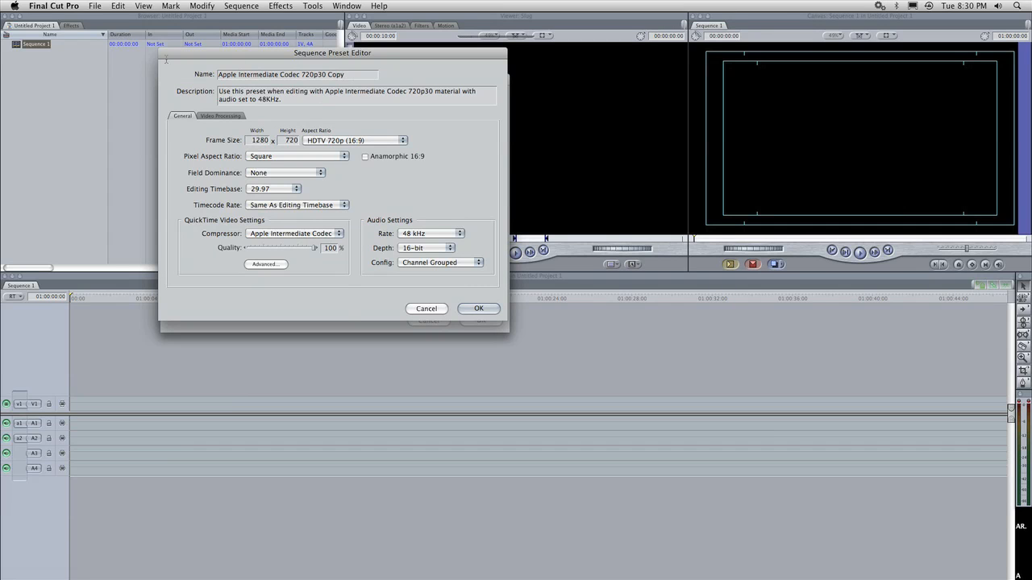
Name the preset '7D AIC 24p', describe it as 7D footage Apple Intermediate Codec, timebase 23.98.
{"action": "type", "text": "7D AIC 24p"}
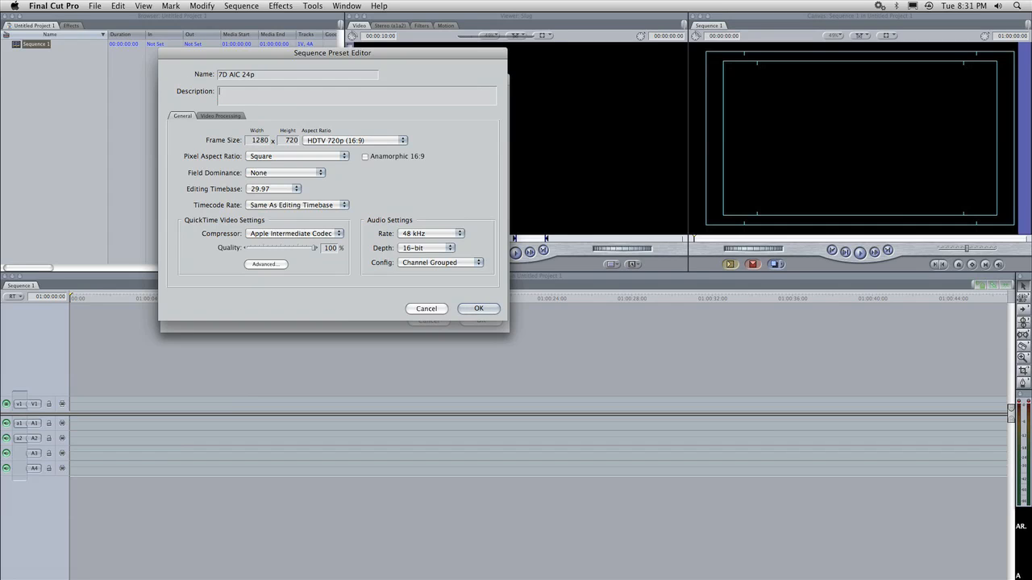
{"action": "type", "text": "7"}
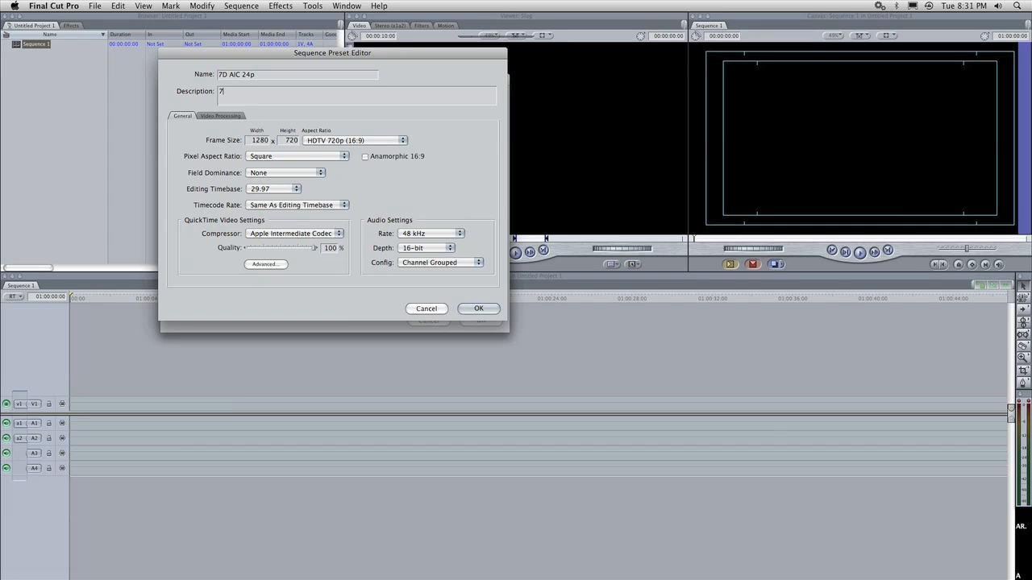
{"action": "type", "text": "d footage"}
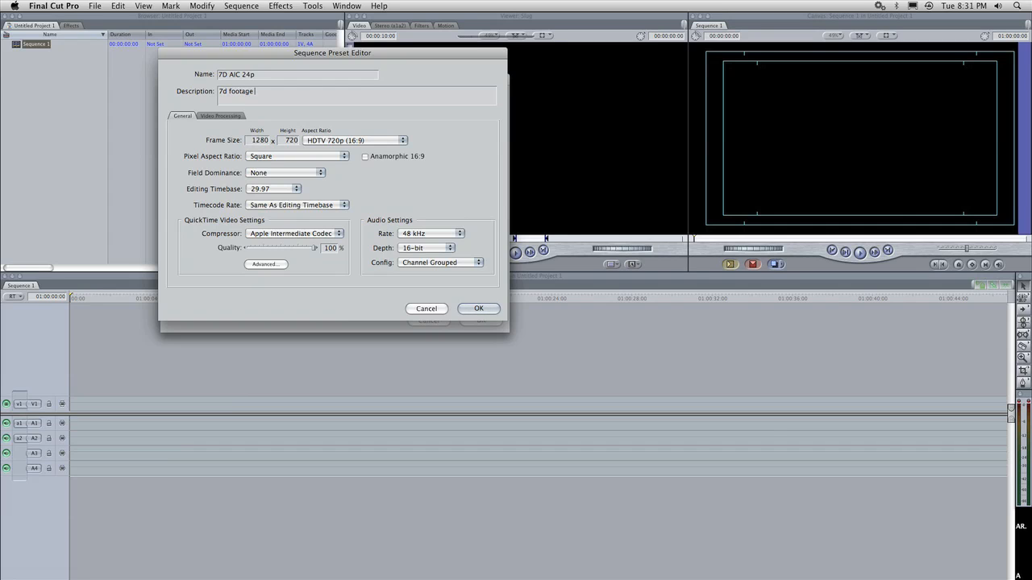
{"action": "type", "text": "apple intermediate coded"}
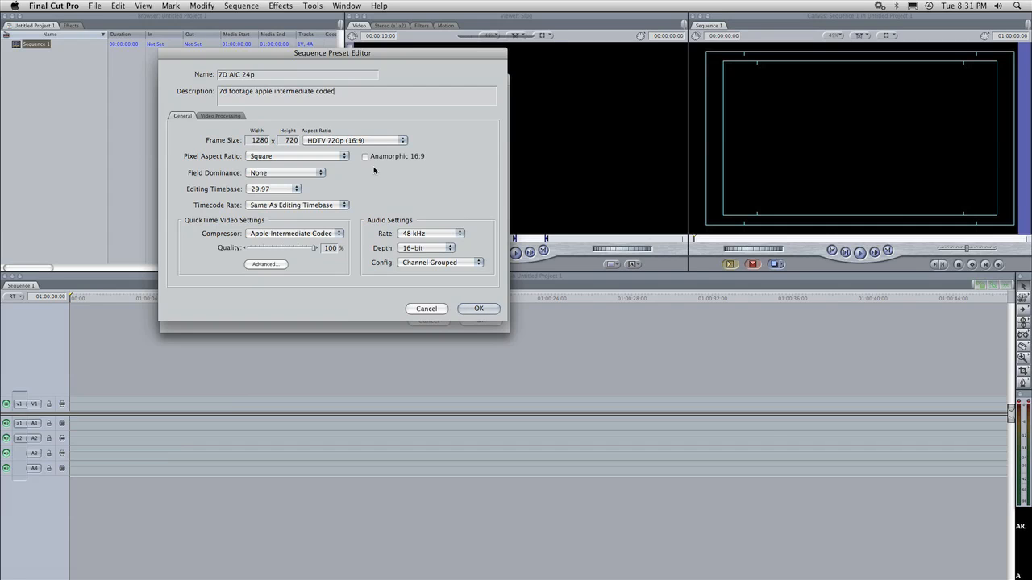
{"action": "mouse_move", "coordinate": [284, 155]}
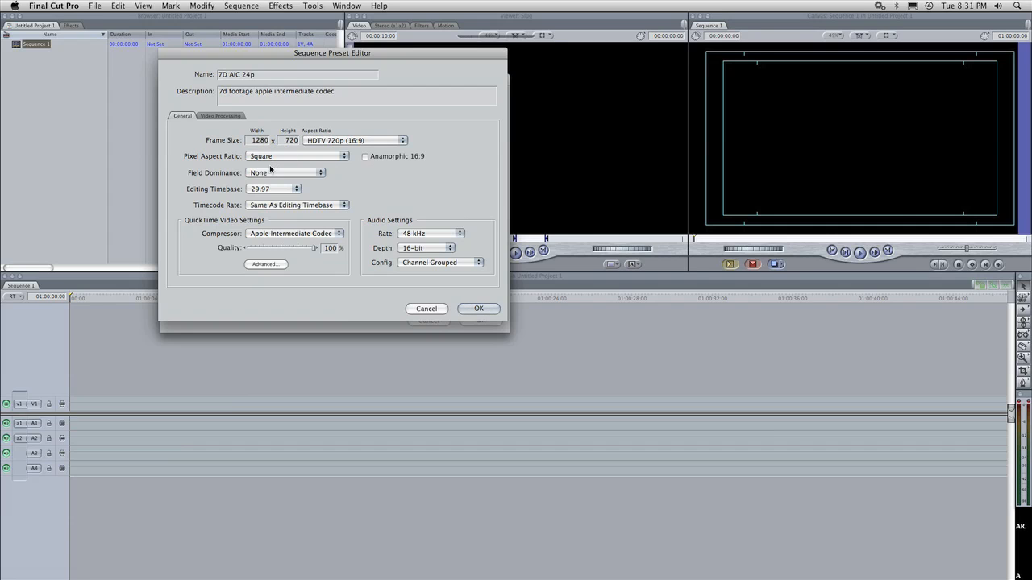
{"action": "mouse_move", "coordinate": [265, 173]}
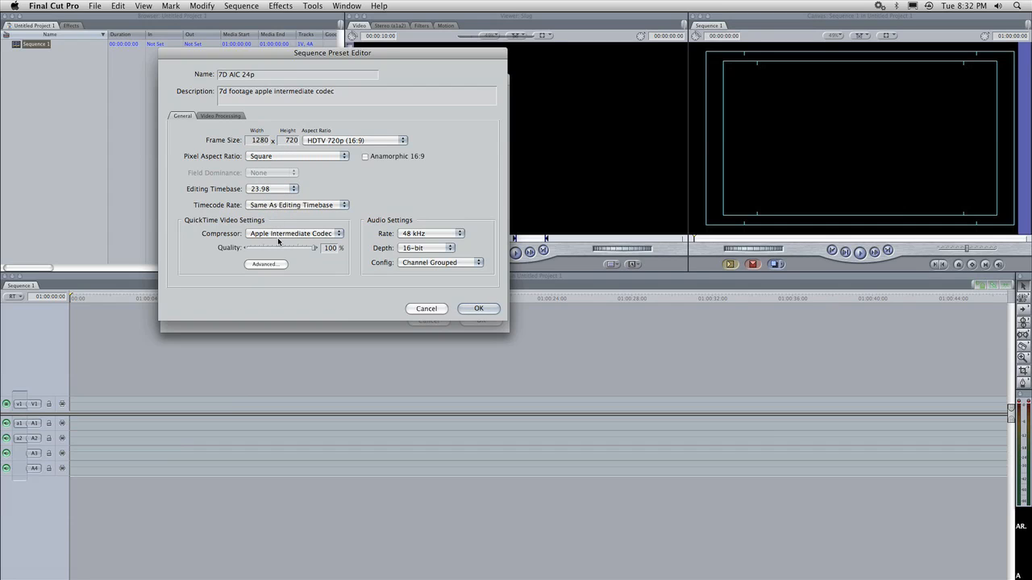
{"action": "mouse_move", "coordinate": [292, 241]}
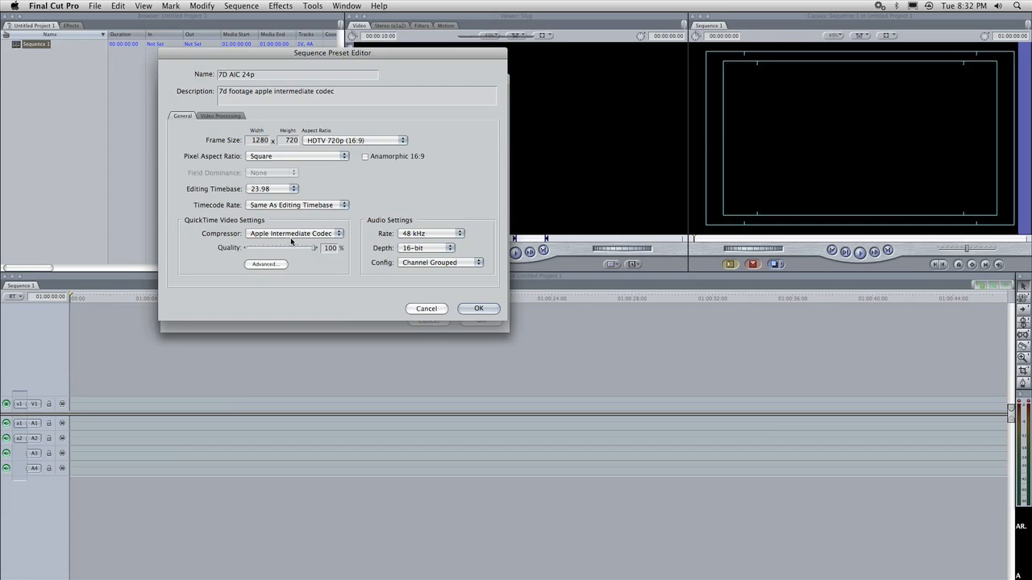
{"action": "left_click", "coordinate": [477, 308]}
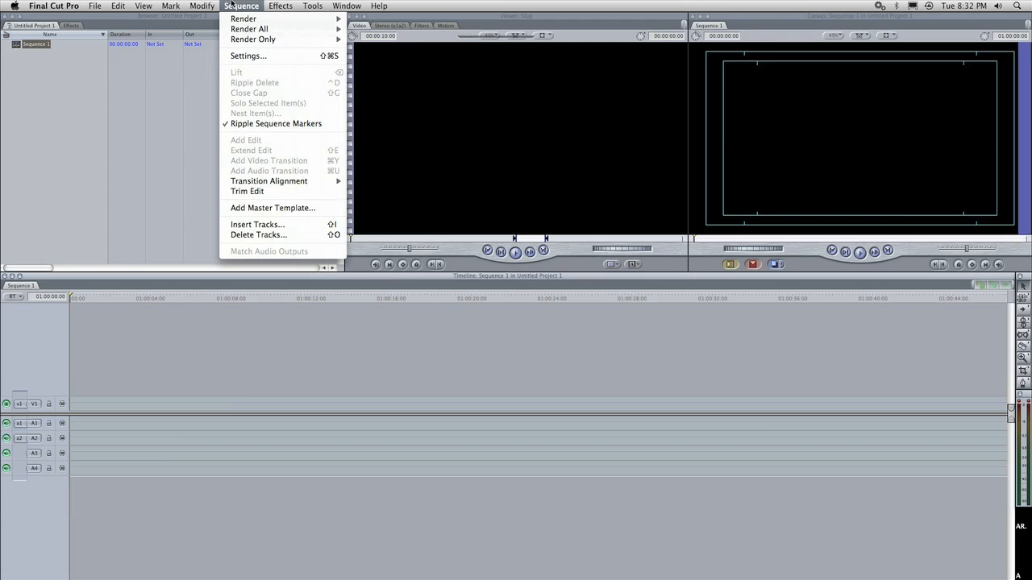
Load the 7D AIC 24p preset into Sequence 1's settings (1280×720, AIC, 23.98).
{"action": "left_click", "coordinate": [251, 57]}
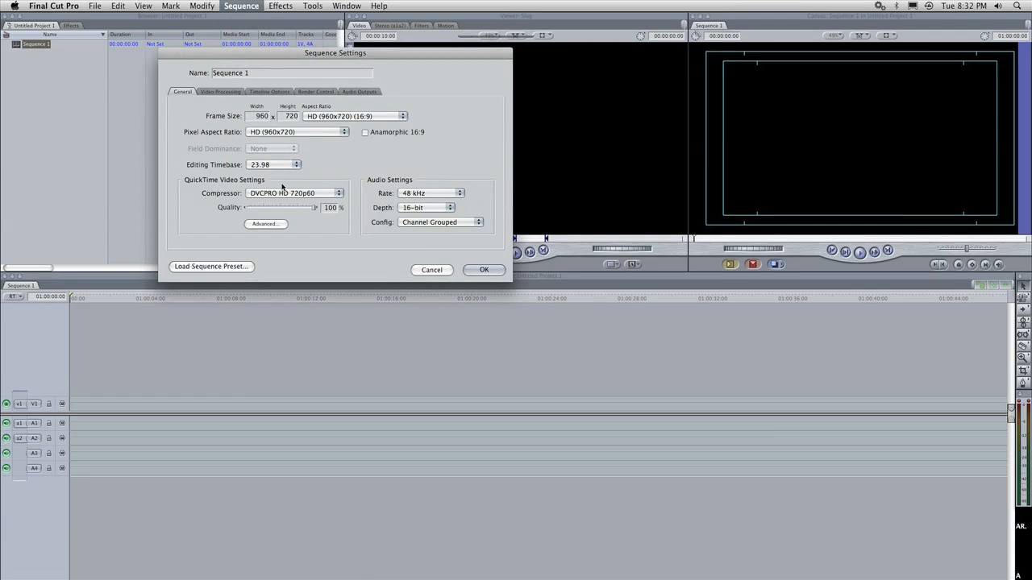
{"action": "left_click", "coordinate": [211, 266]}
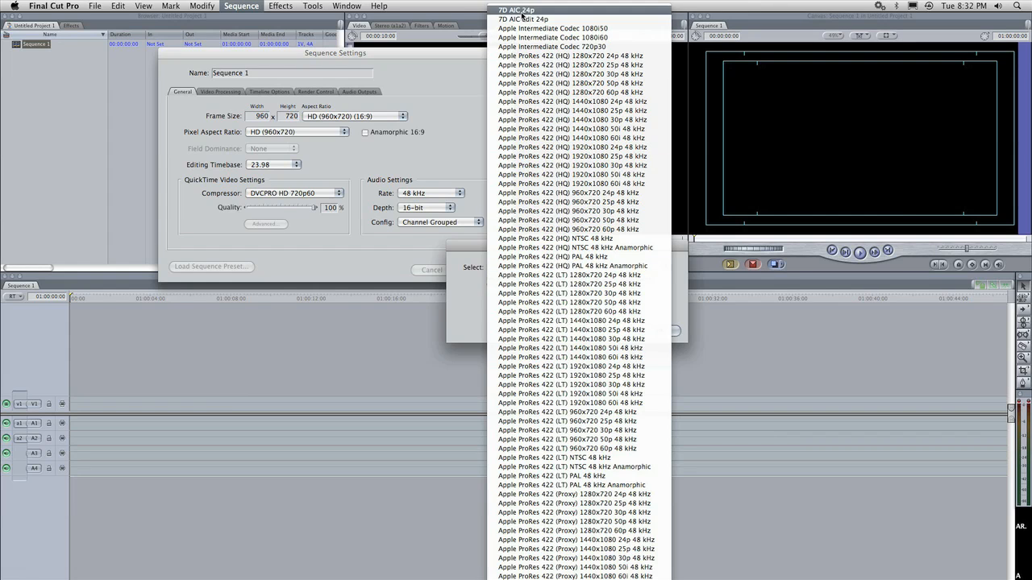
{"action": "left_click", "coordinate": [548, 37]}
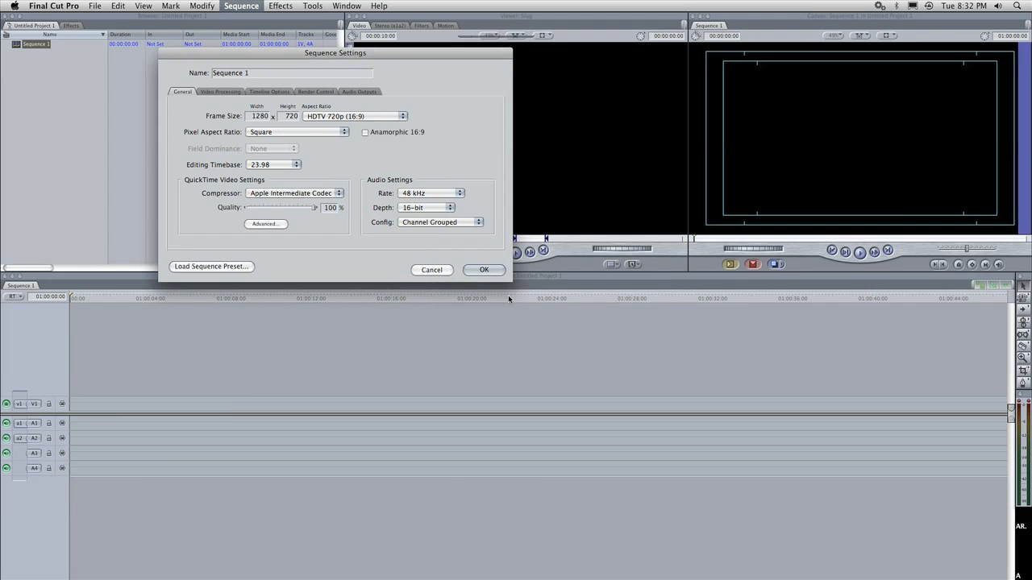
{"action": "left_click", "coordinate": [484, 269]}
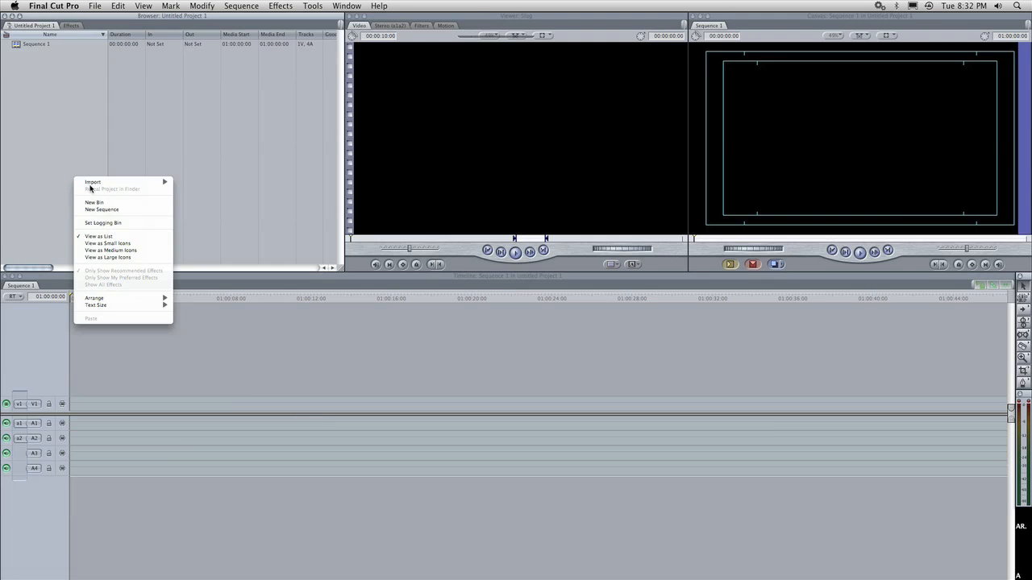
Import MVI_0262 from Terrabyte's AIC conformed 23.98 folder and preview it near 21 seconds.
{"action": "left_click", "coordinate": [92, 180]}
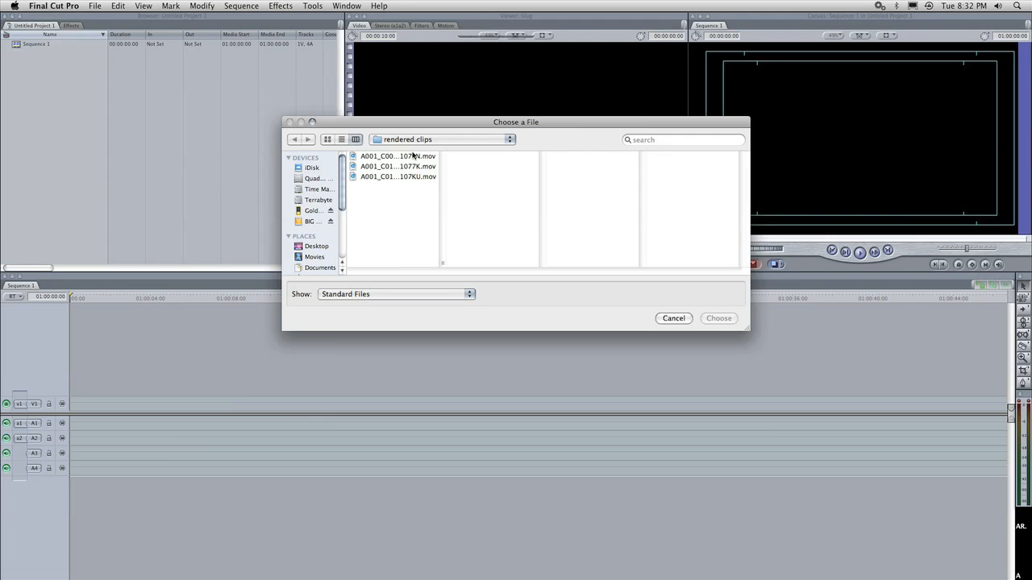
{"action": "left_click", "coordinate": [318, 199]}
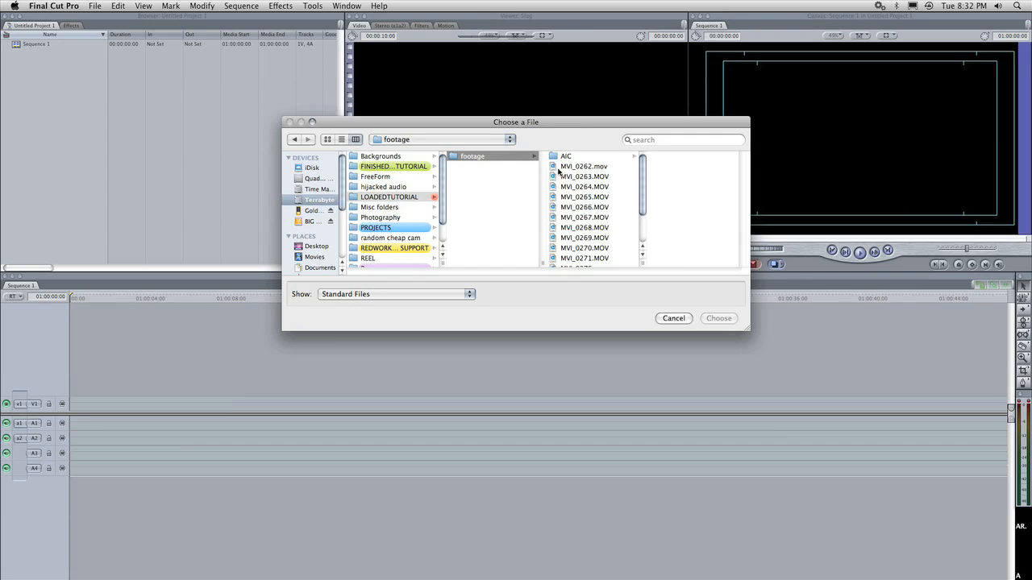
{"action": "left_click", "coordinate": [569, 166]}
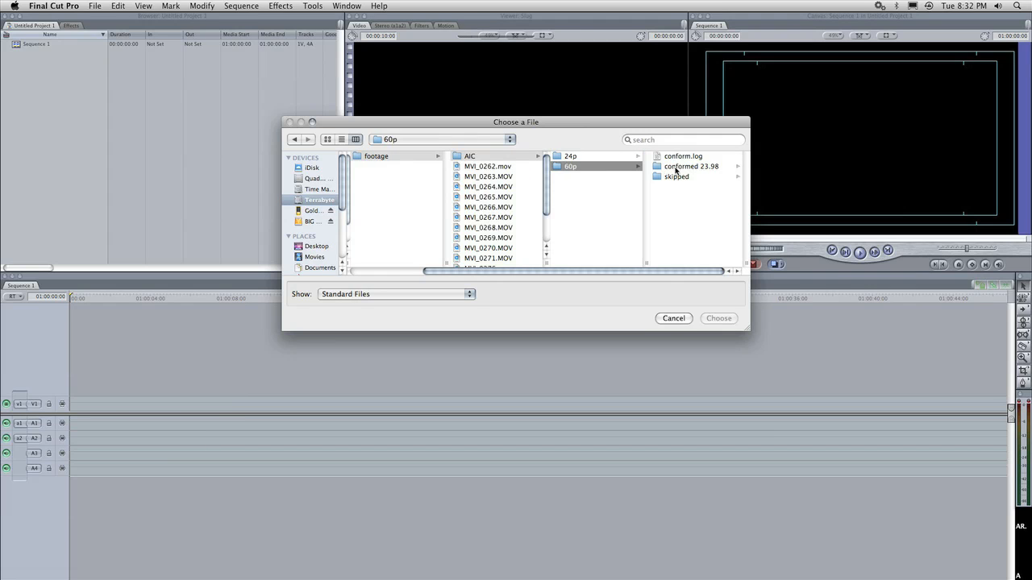
{"action": "left_click", "coordinate": [718, 318]}
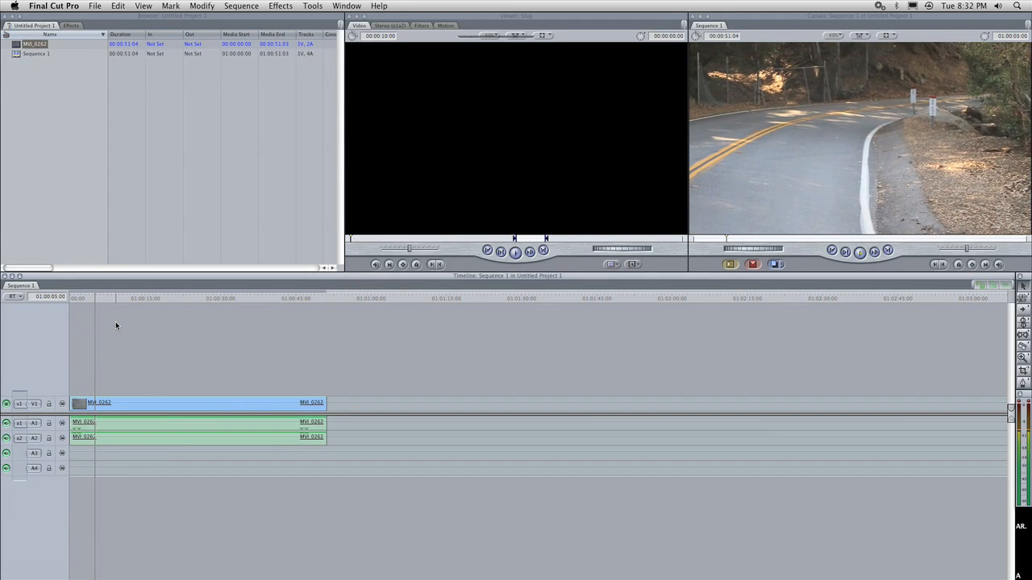
{"action": "left_click", "coordinate": [180, 297]}
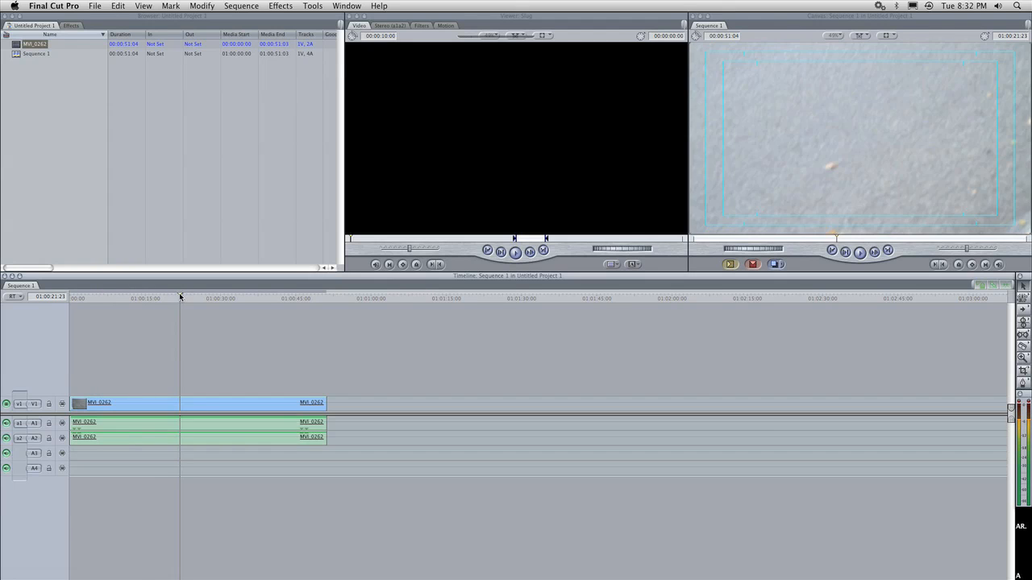